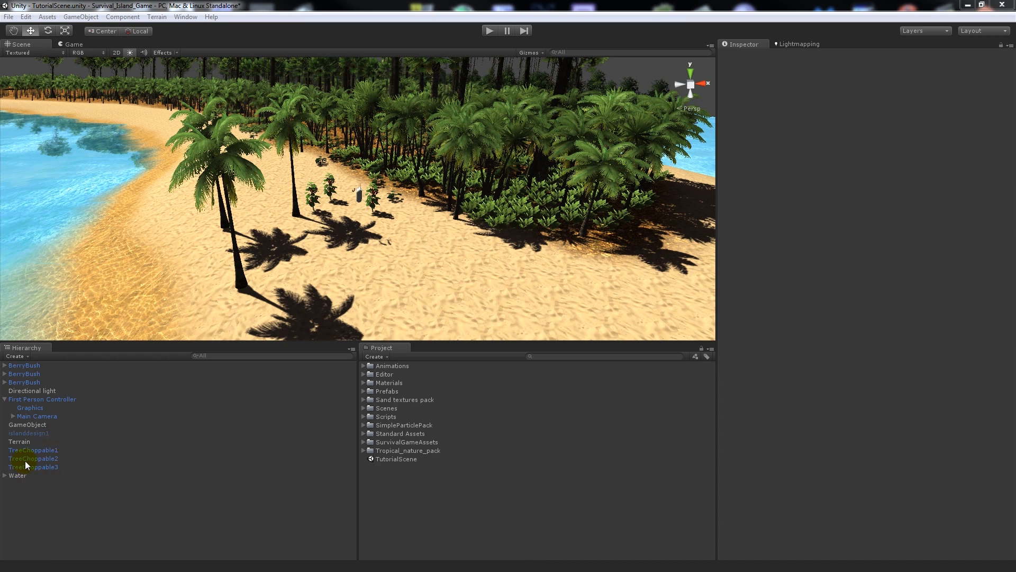
mouse_move(88, 463)
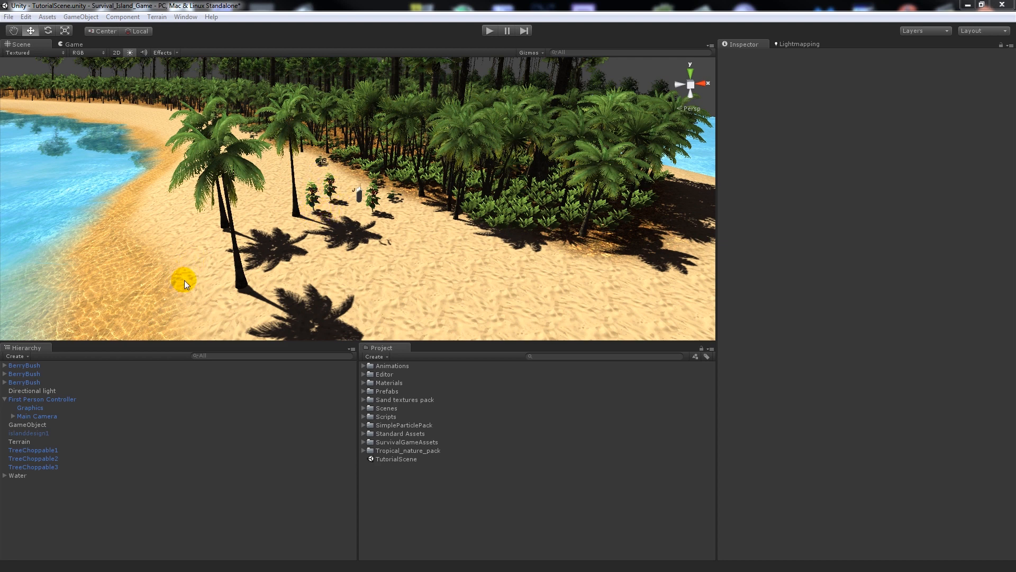
mouse_move(83, 427)
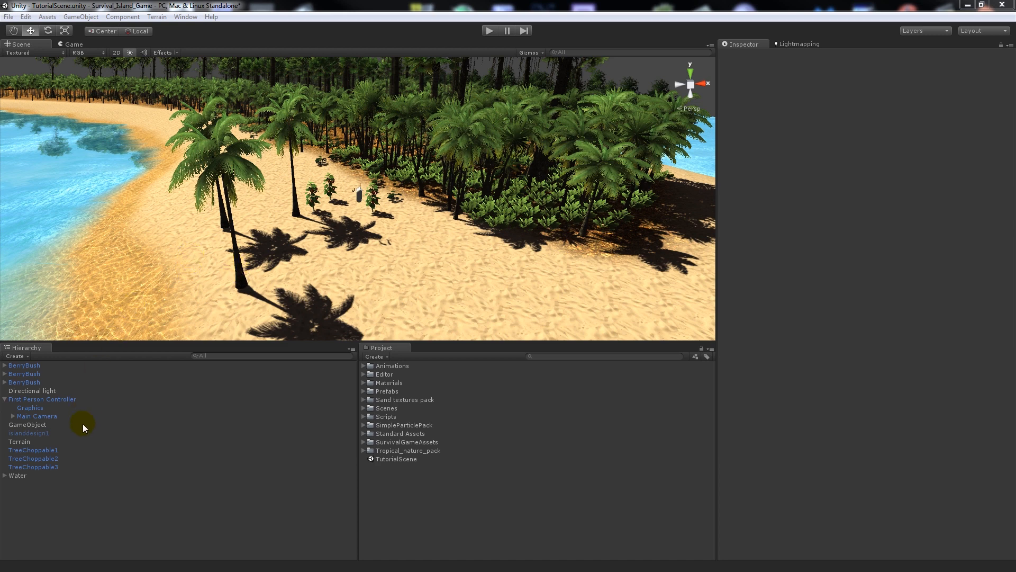
mouse_move(73, 452)
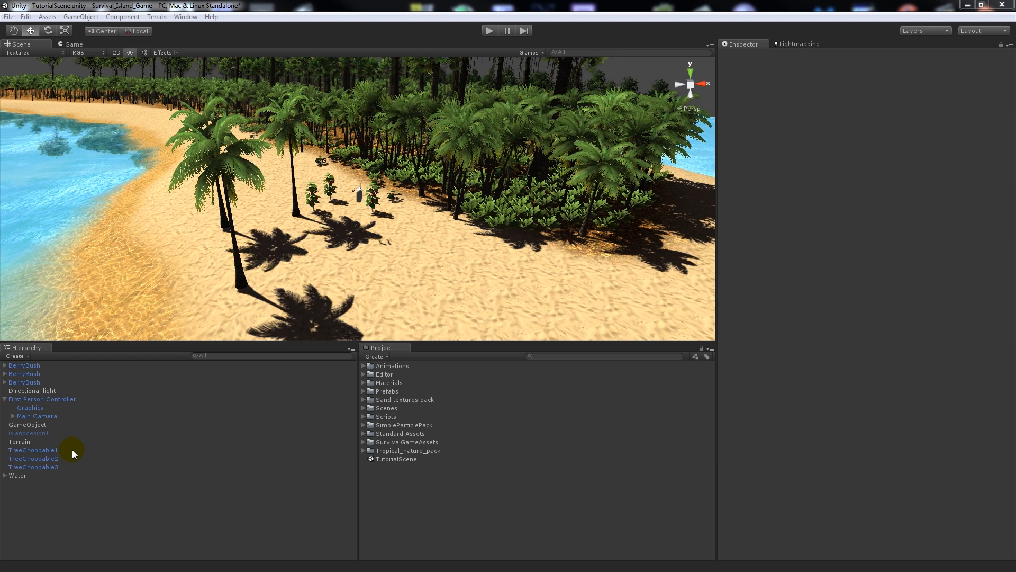
- Open the RayCastChop script from the Scripts folder in MonoDevelop and return to Unity
click(367, 253)
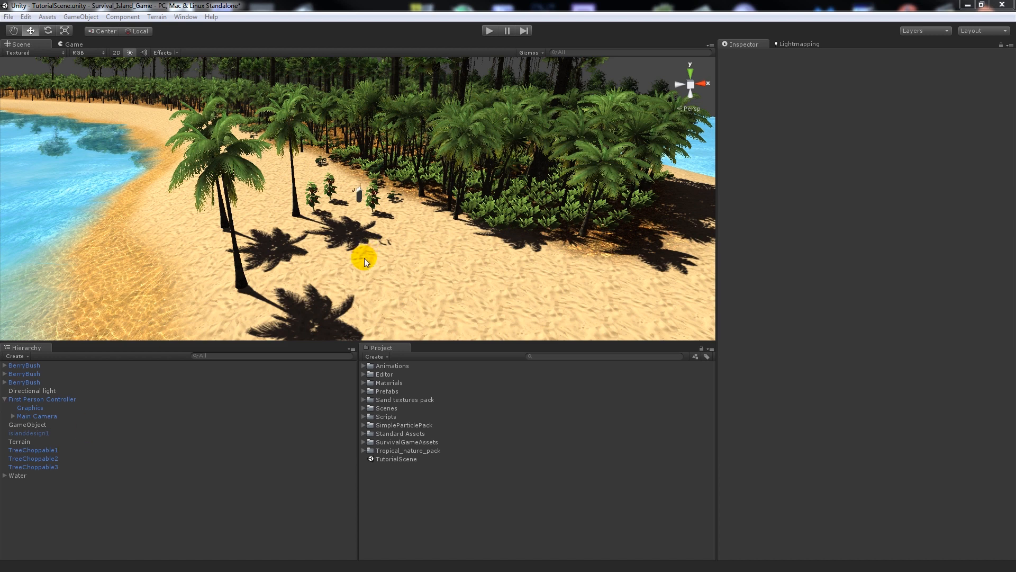
mouse_move(421, 180)
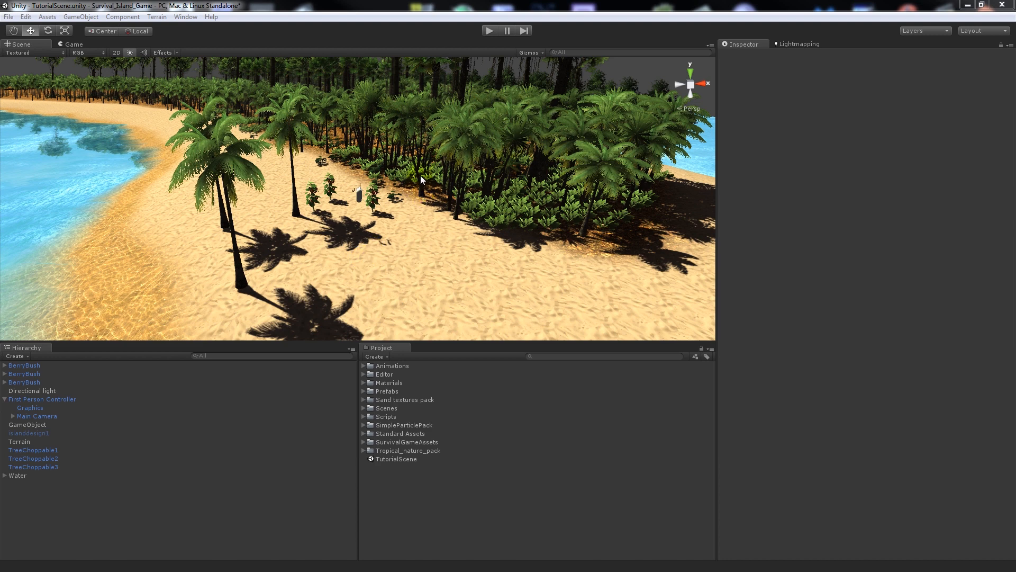
mouse_move(379, 186)
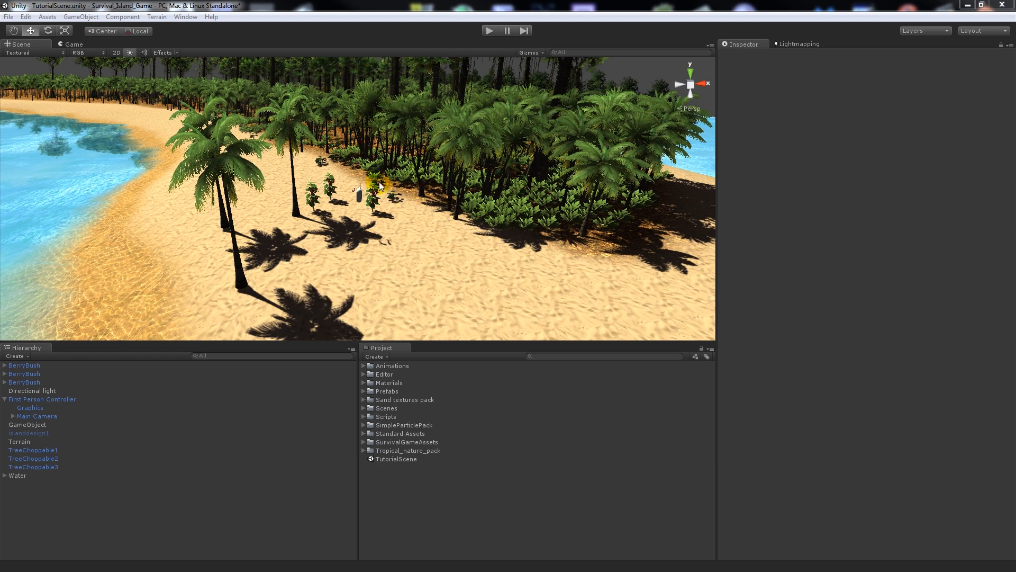
mouse_move(443, 195)
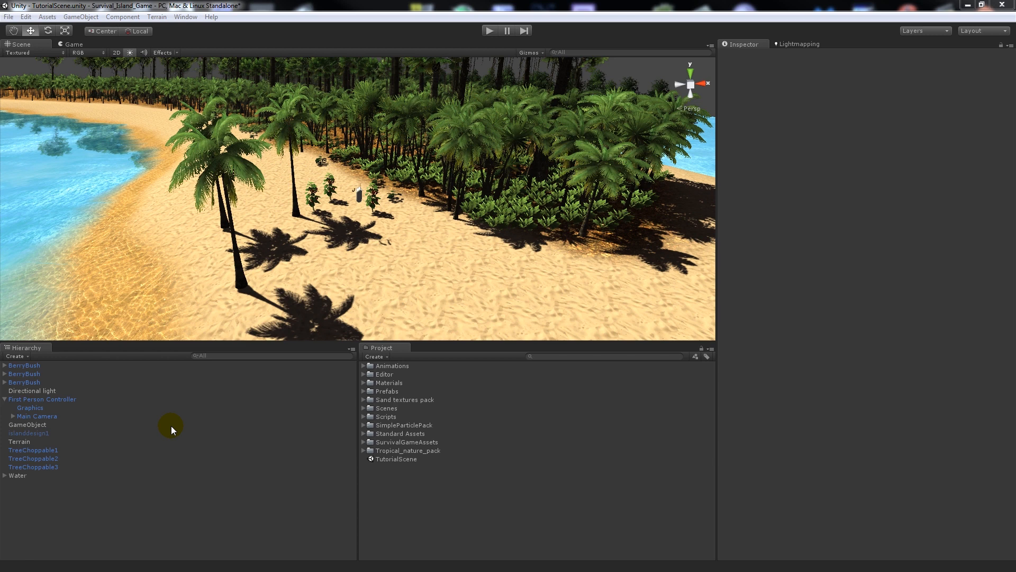
mouse_move(414, 478)
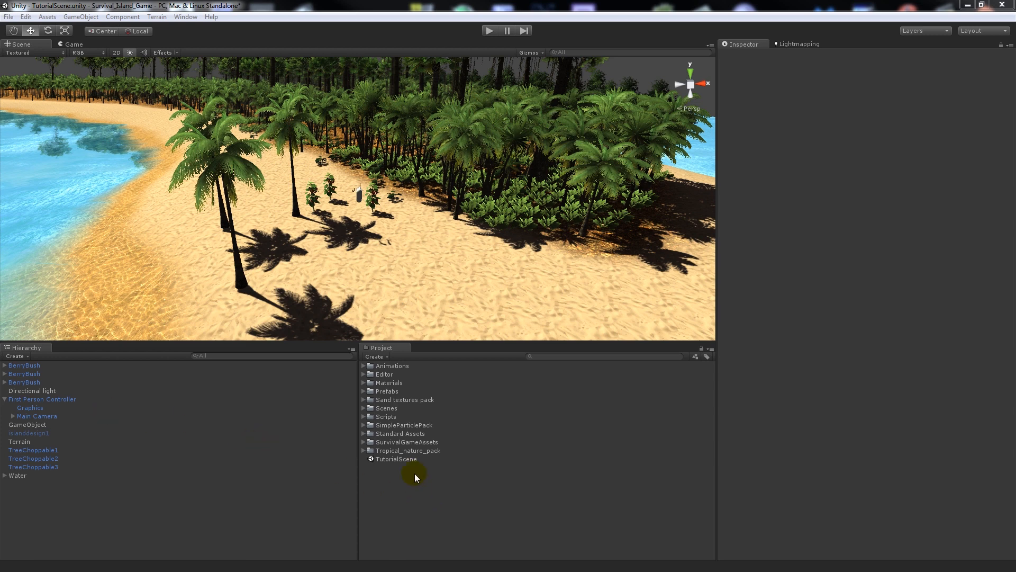
click(363, 416)
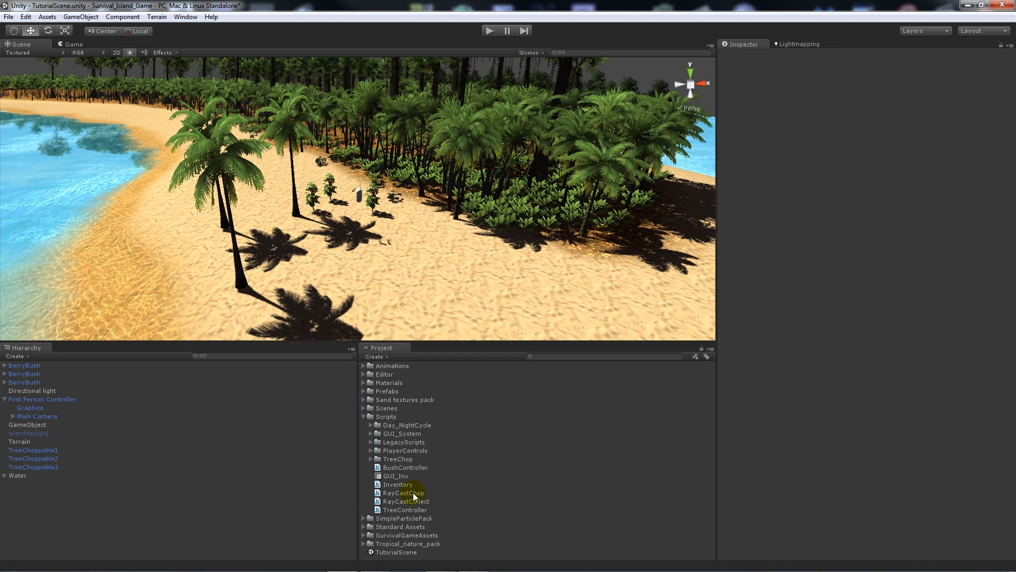
double_click(402, 492)
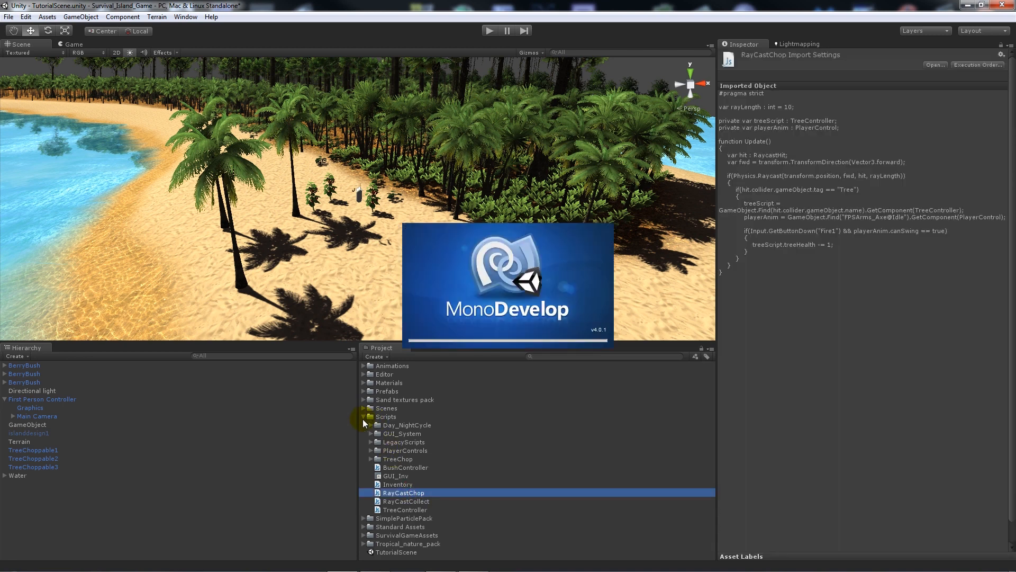
double_click(402, 493)
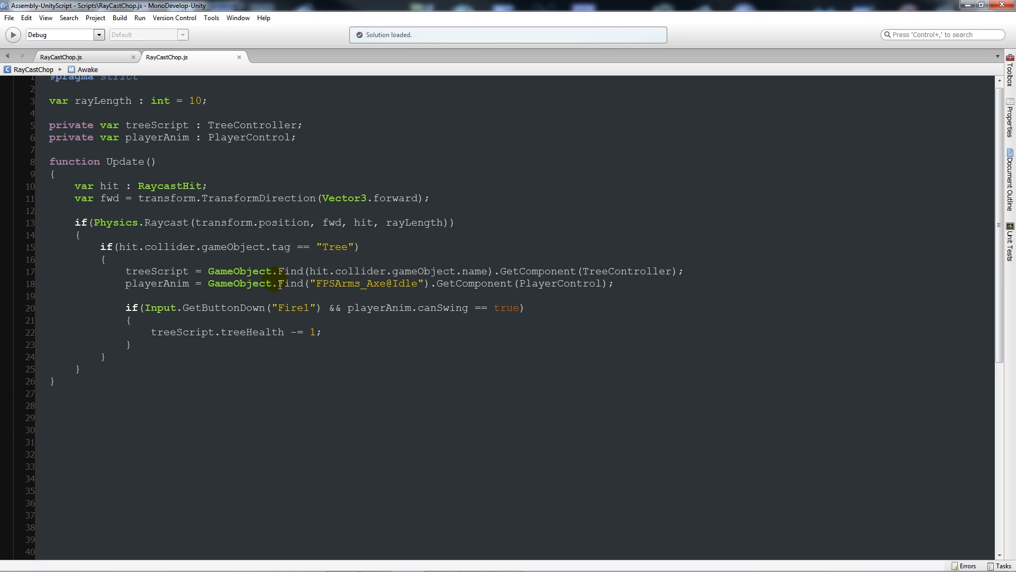
click(51, 393)
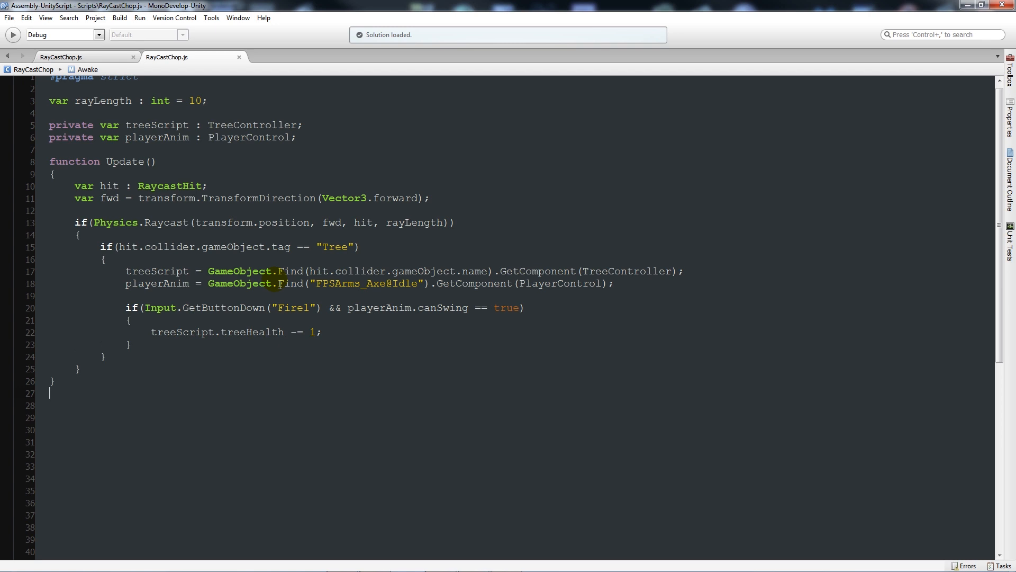
mouse_move(259, 34)
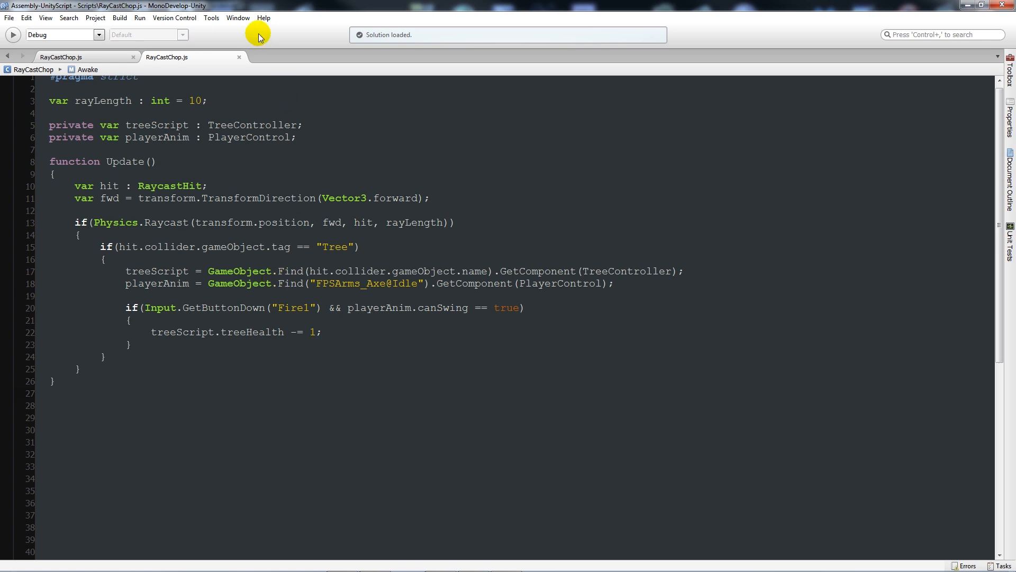
click(238, 57)
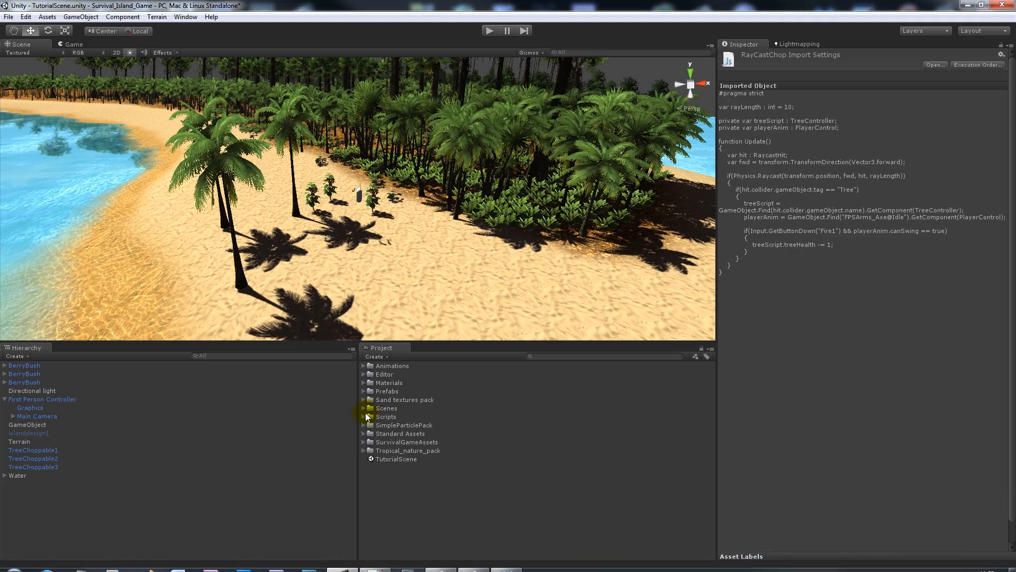
- Open RayCastCollect for reference, view its BushFull block, then return to RayCastChop
click(367, 416)
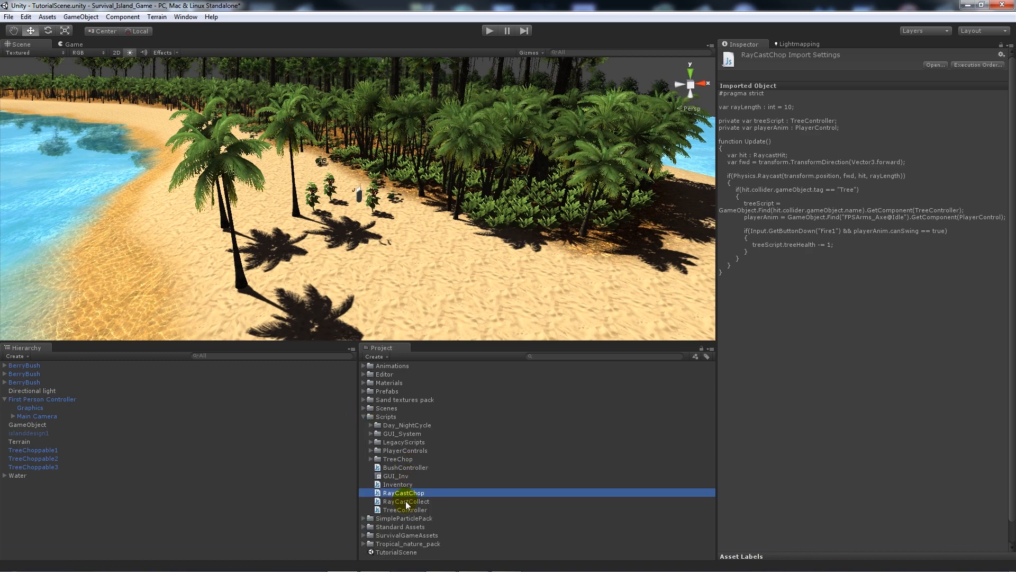
double_click(406, 501)
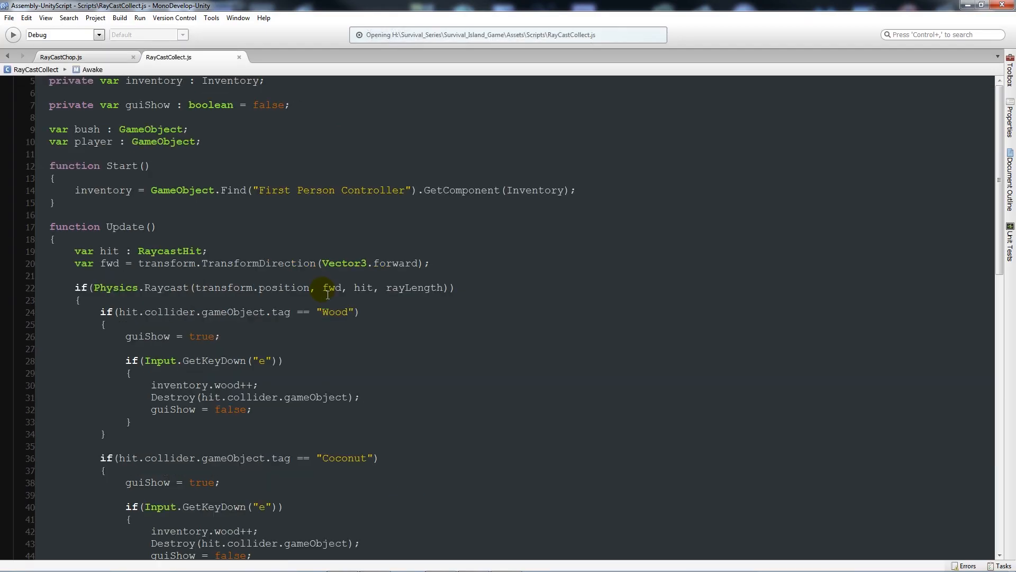
scroll(down, 3)
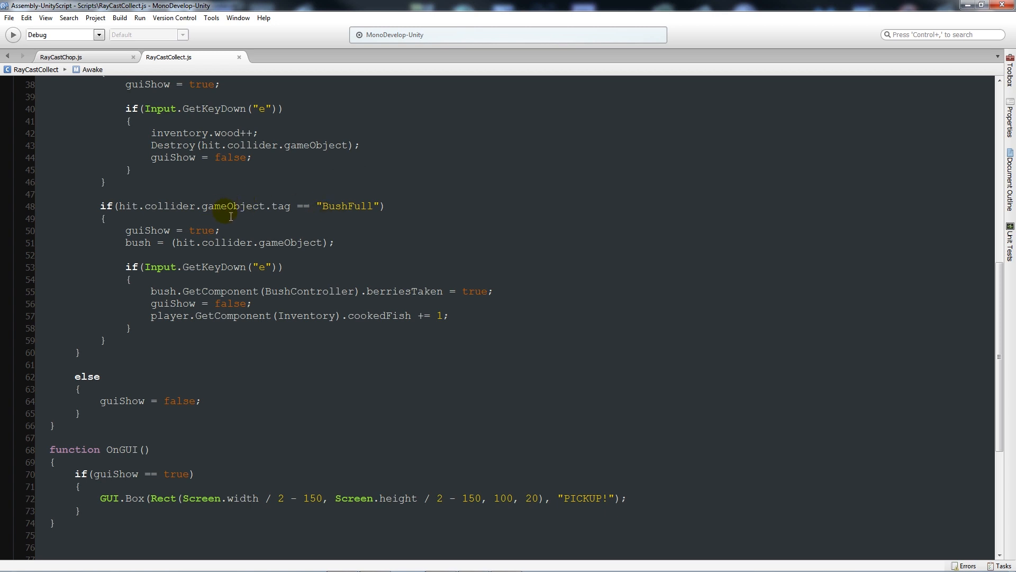
mouse_move(297, 210)
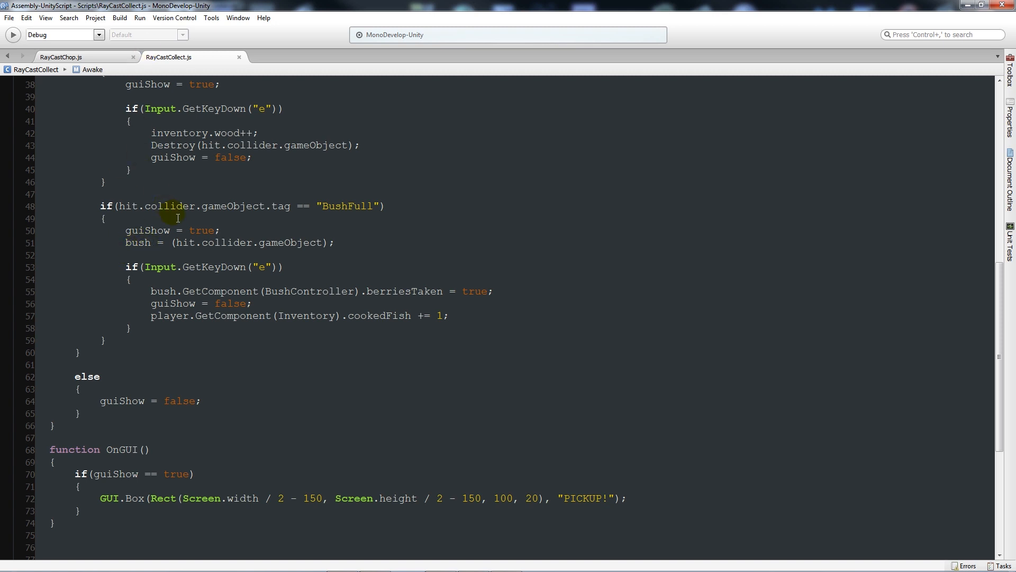
mouse_move(126, 207)
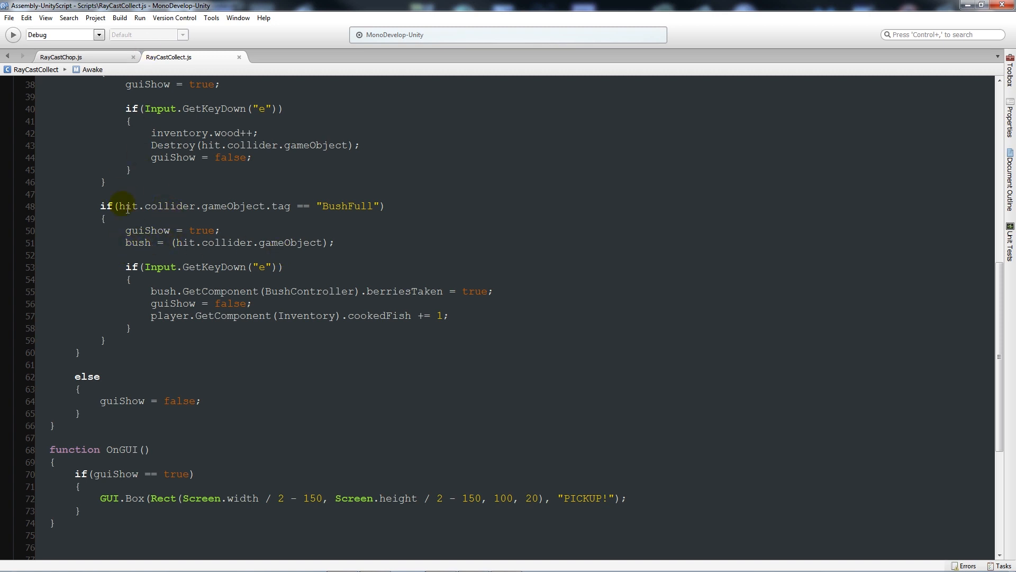
mouse_move(241, 267)
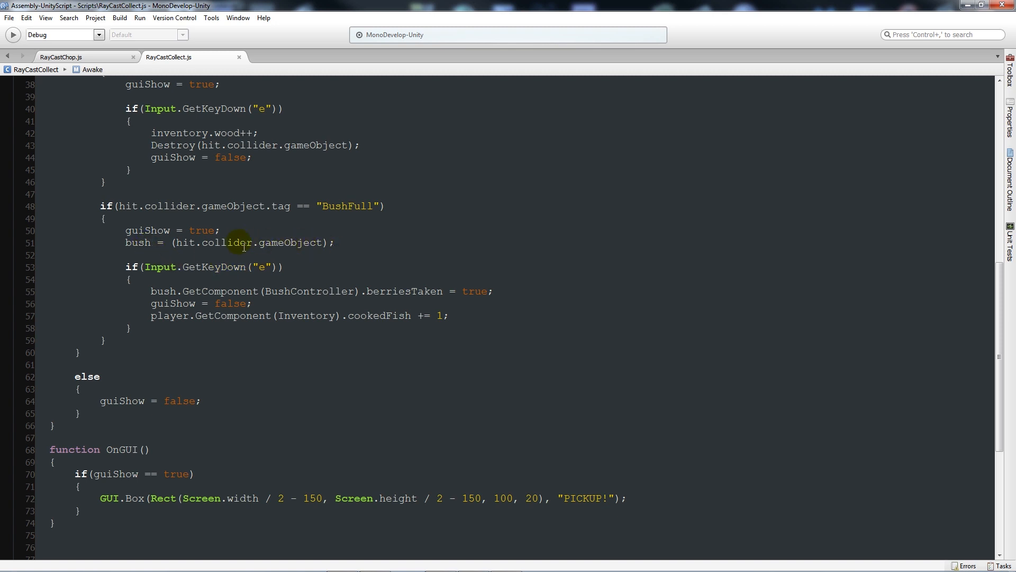
mouse_move(228, 267)
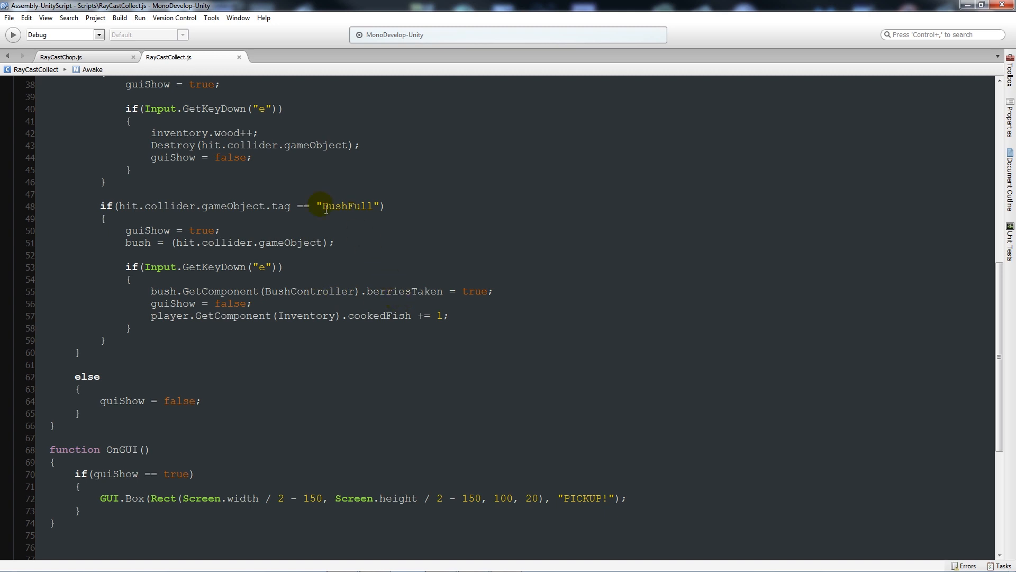
click(60, 57)
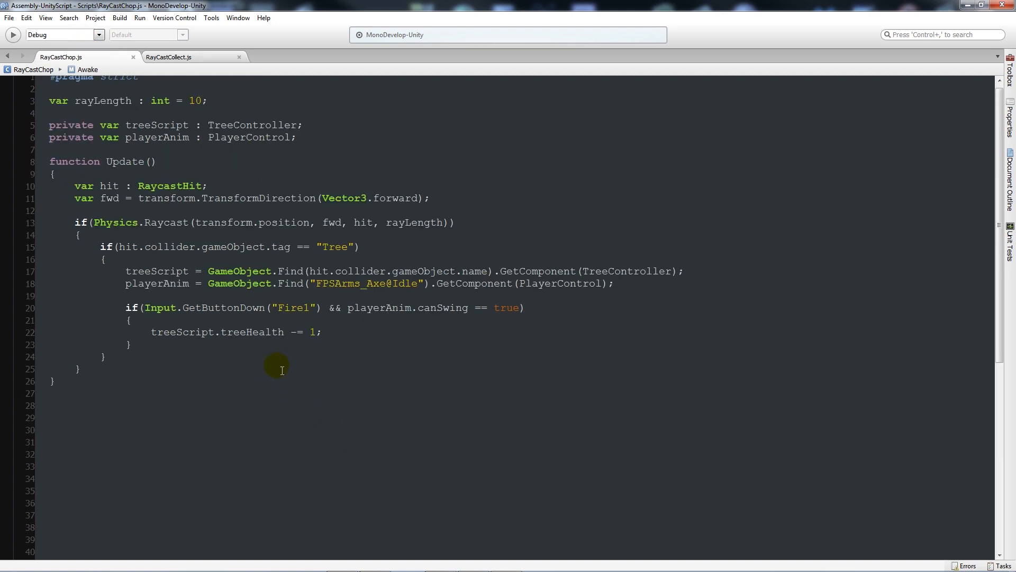
mouse_move(422, 271)
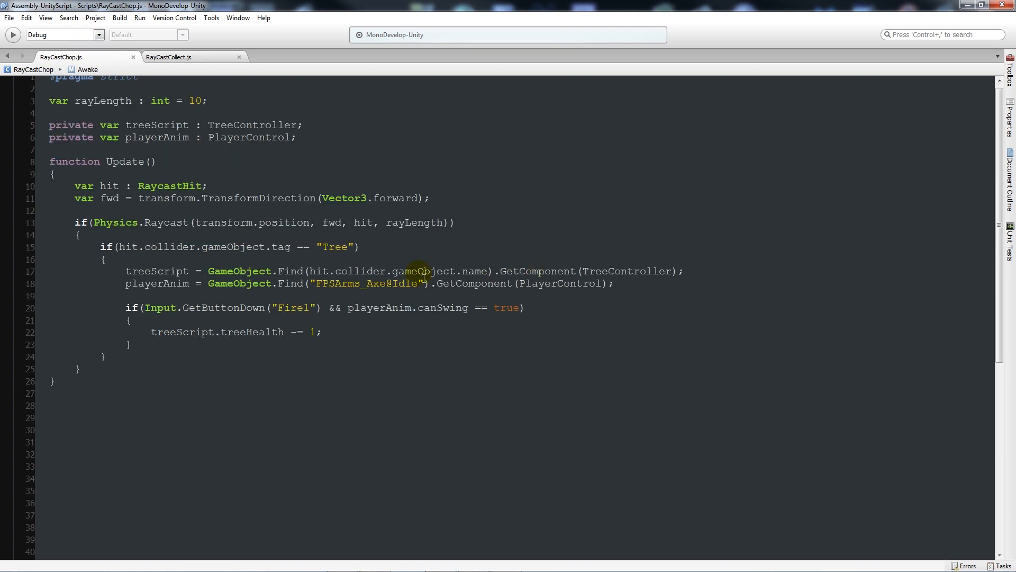
- Declare var tree : GameObject; and comment out the treeScript lookup
click(51, 394)
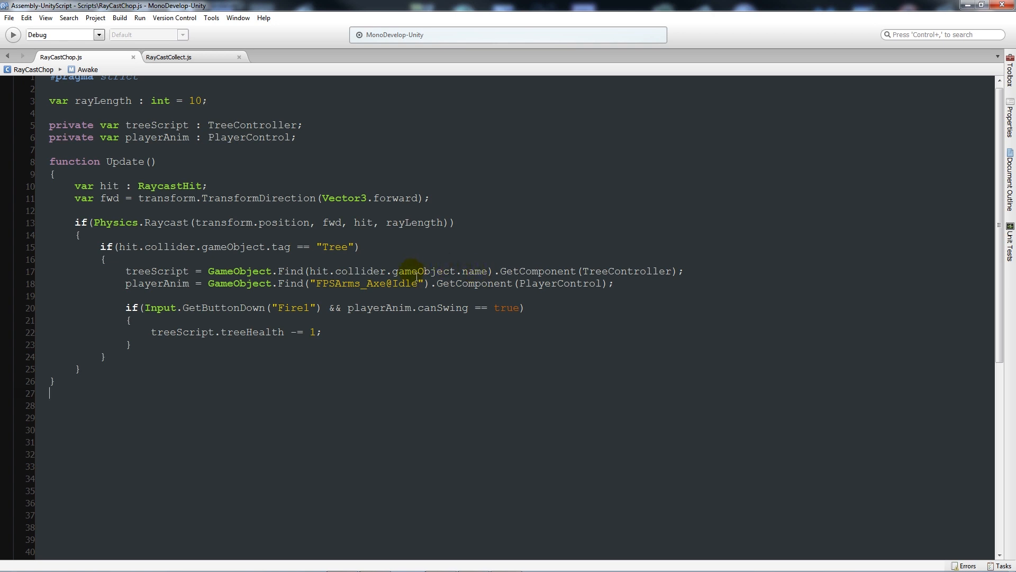
mouse_move(506, 307)
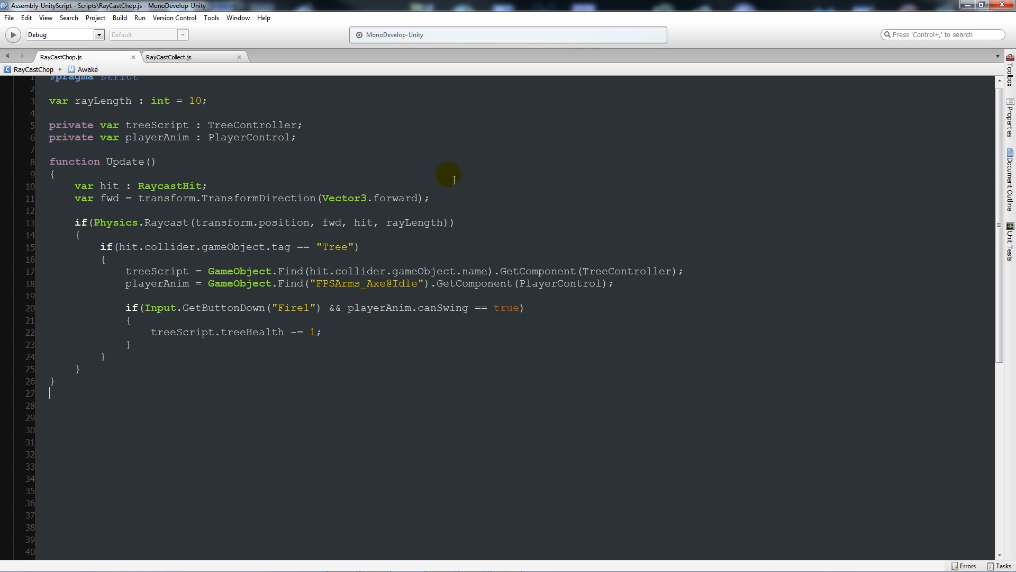
click(51, 125)
text(//)
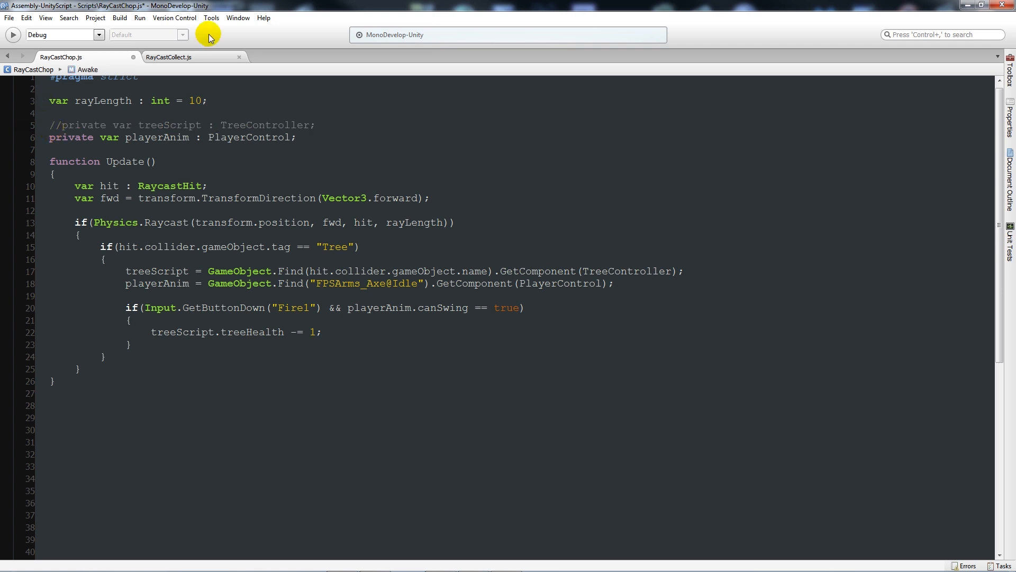
click(318, 136)
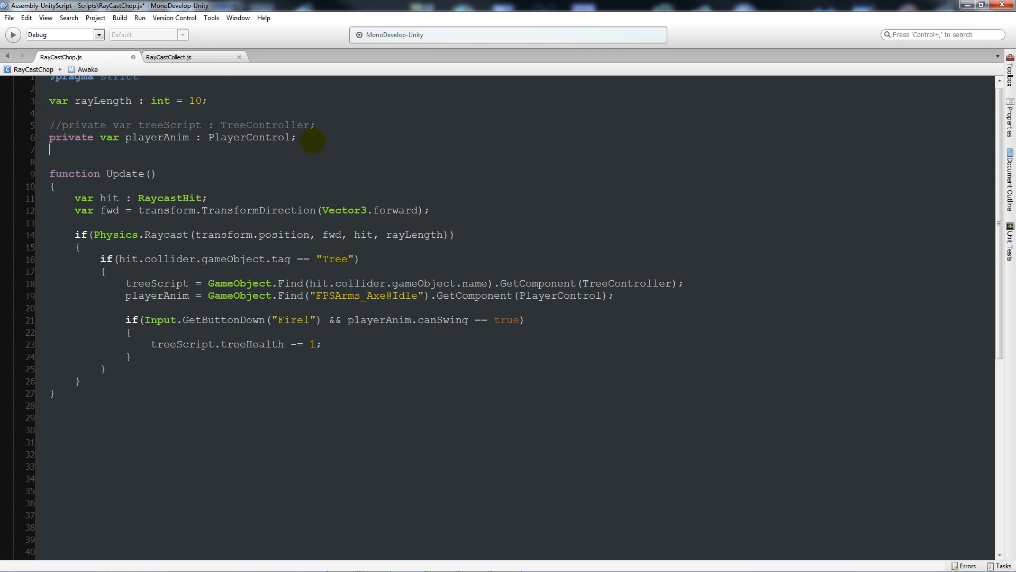
text(var tree :)
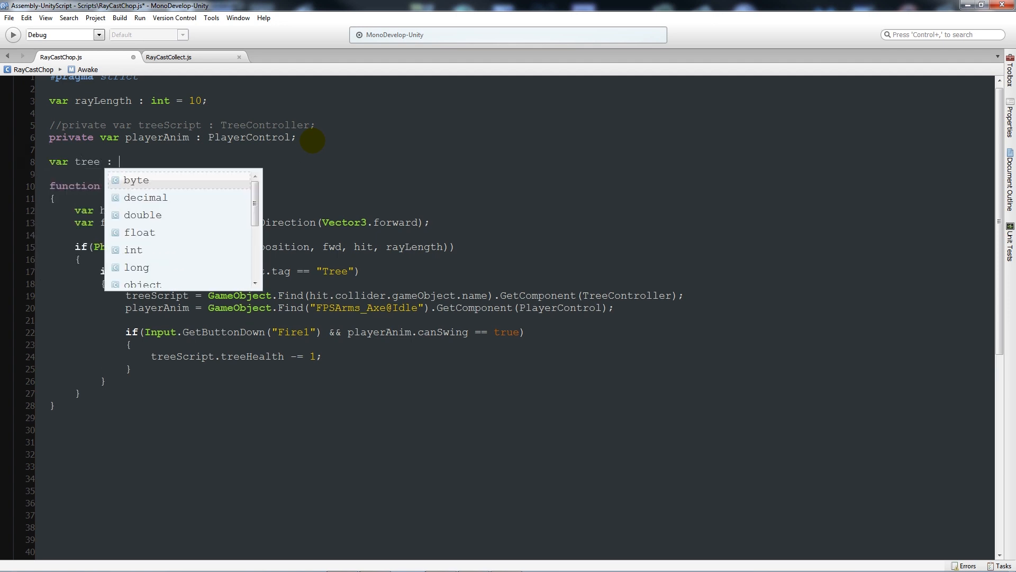
text(GameObject;)
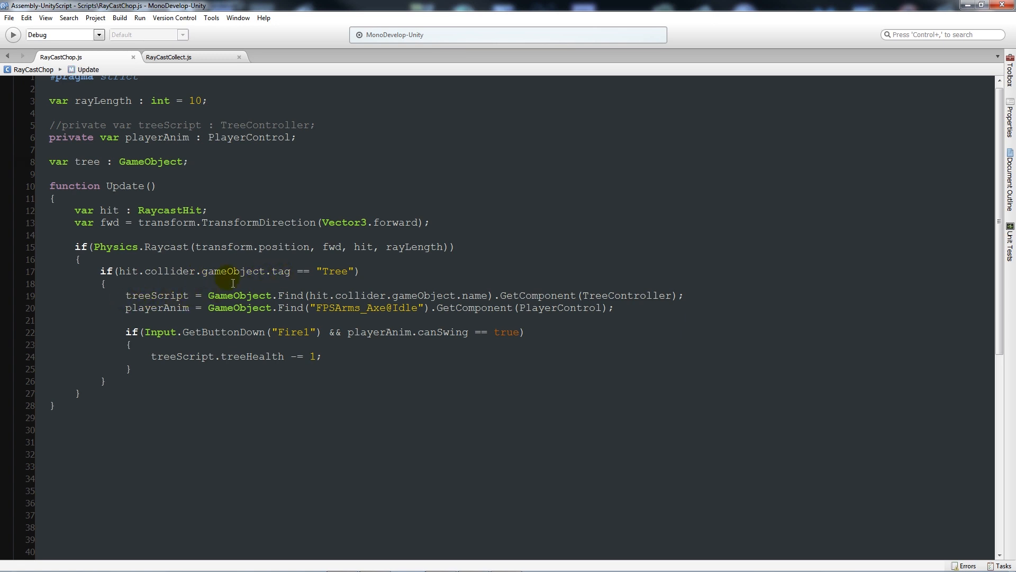
text(//)
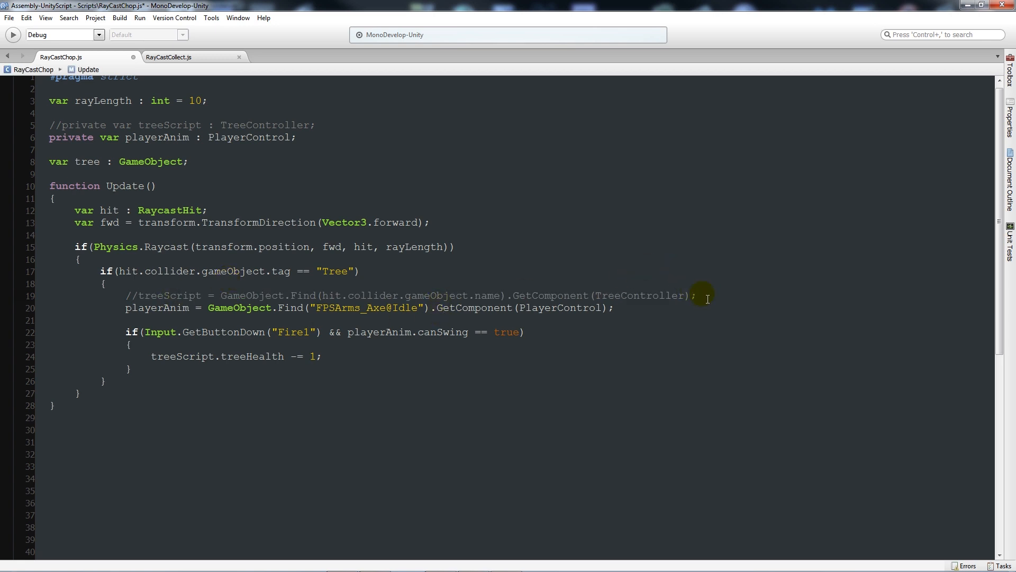
- Assign tree = (hit.collider.gameObject); and comment out the old treeHealth line
key(Return)
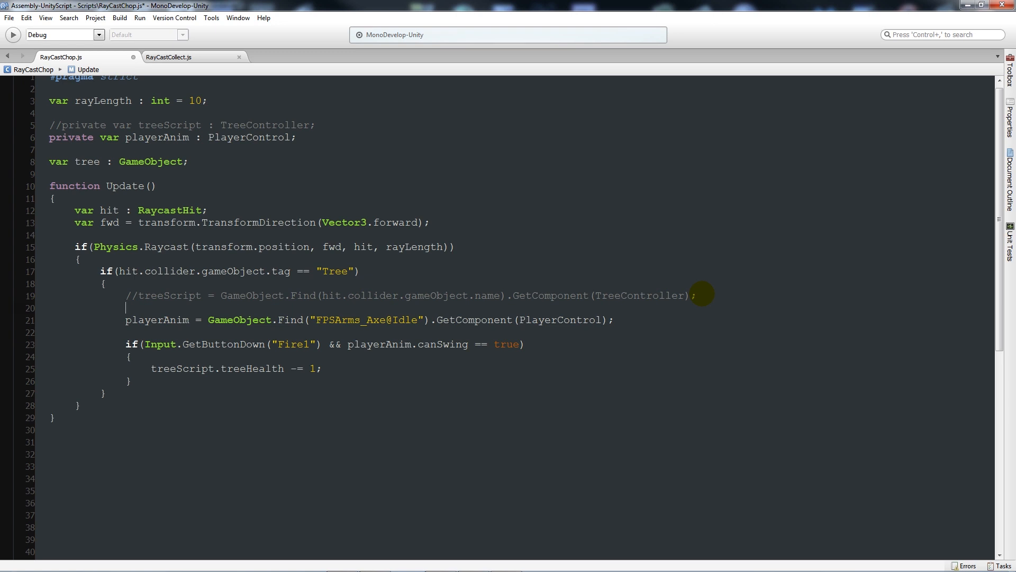
text(tree =)
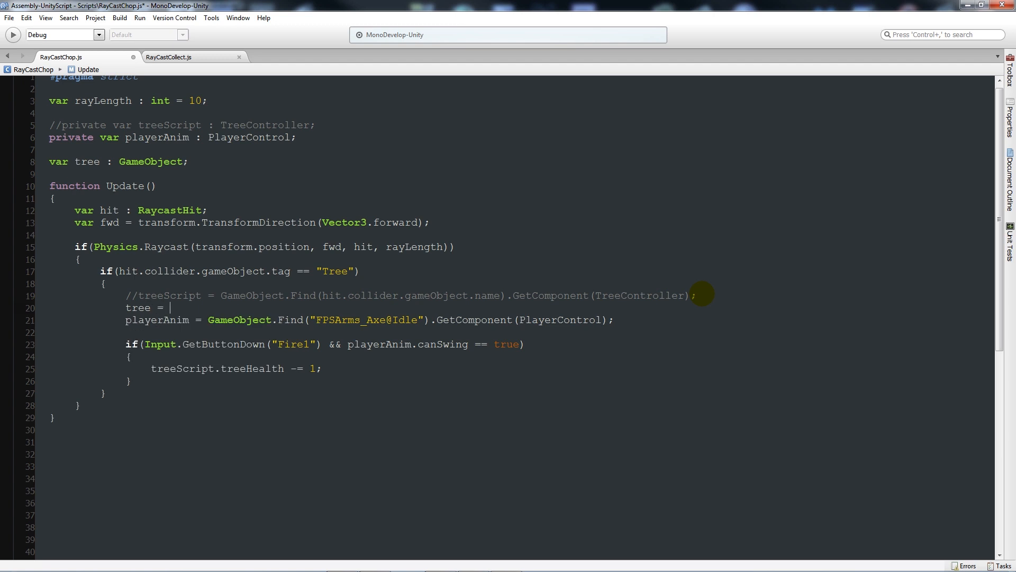
text((hit.)
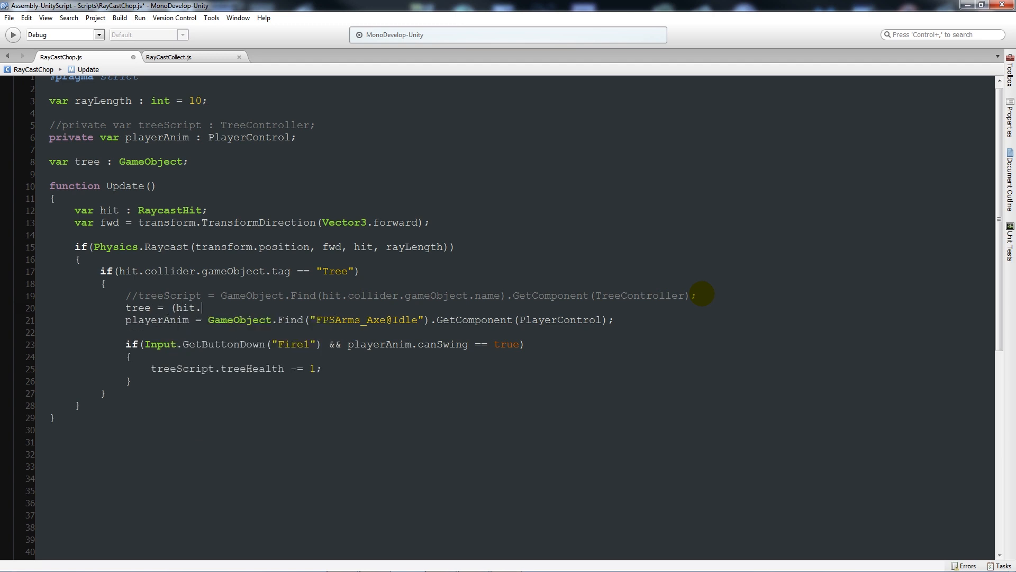
text(collider.gameObject);)
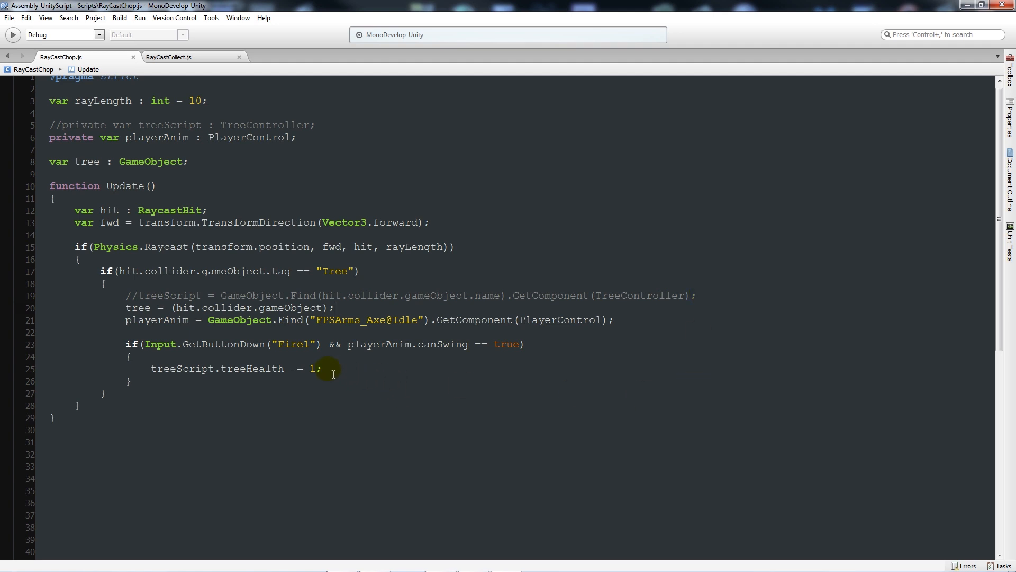
mouse_move(151, 368)
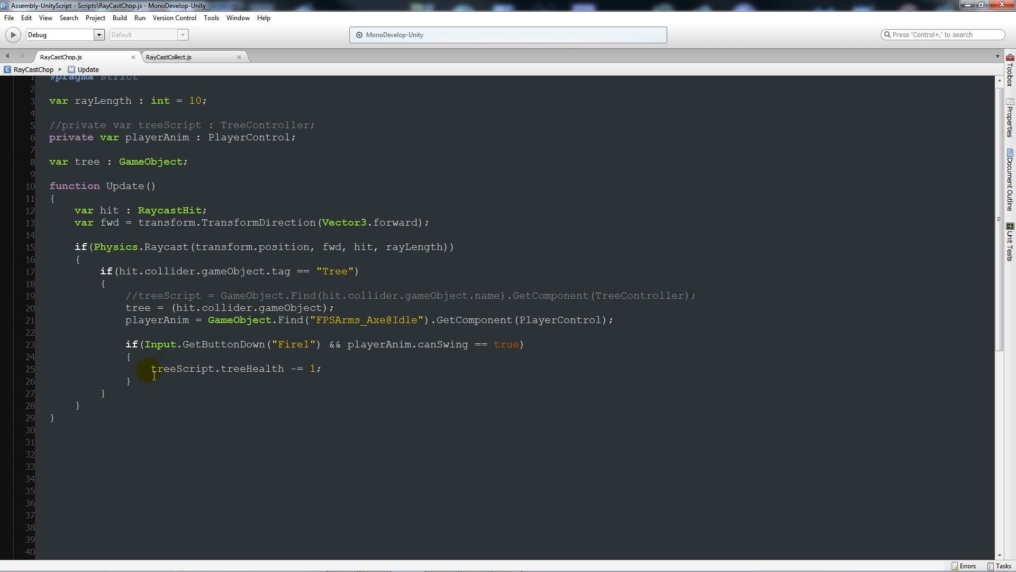
text(//)
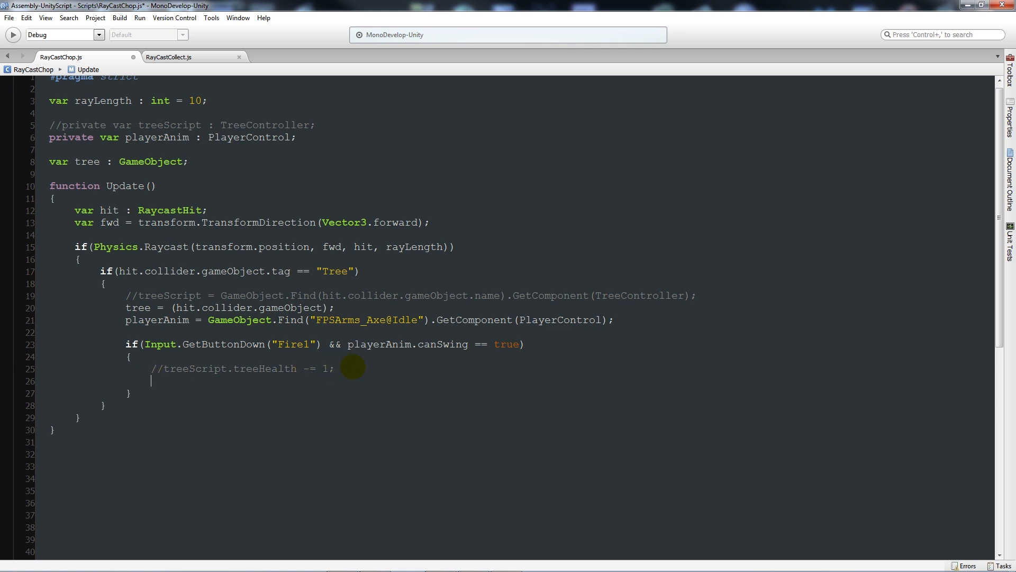
- Write tree.GetComponent(TreeController).treeHealth -= 1; in the Fire1 block
text(tree.)
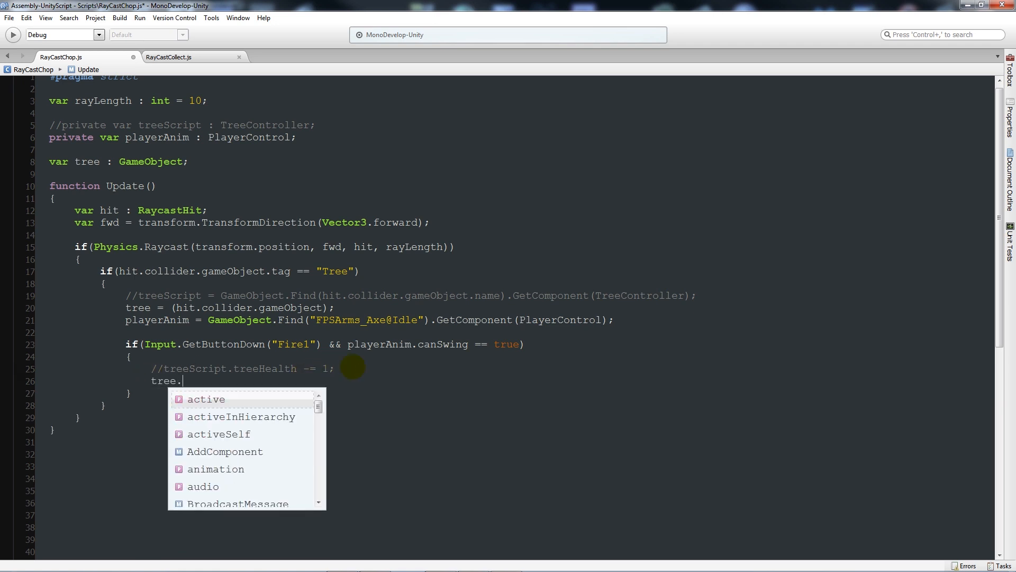
text(GetComponent)
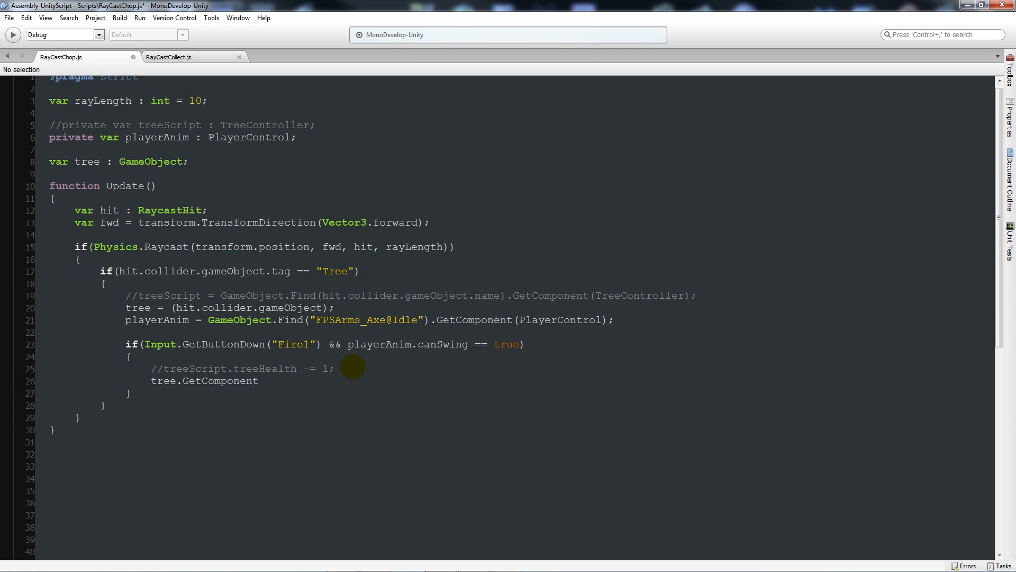
text((TreeController)
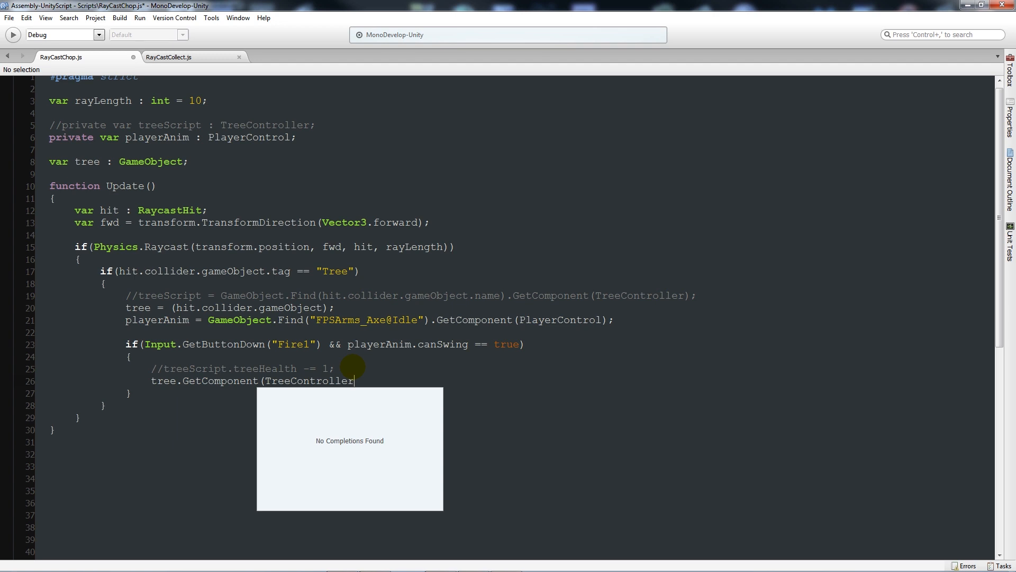
mouse_move(273, 165)
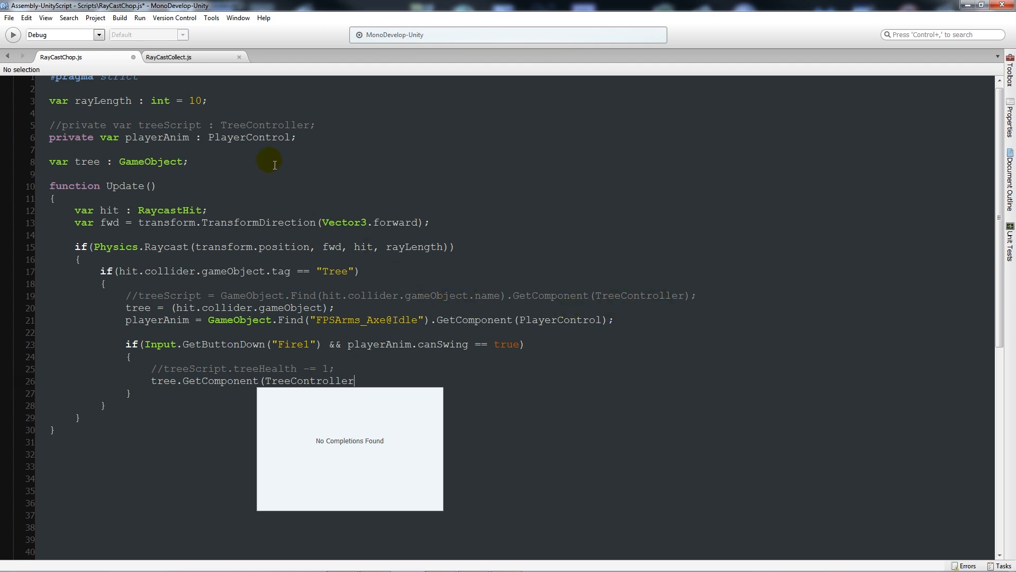
mouse_move(594, 290)
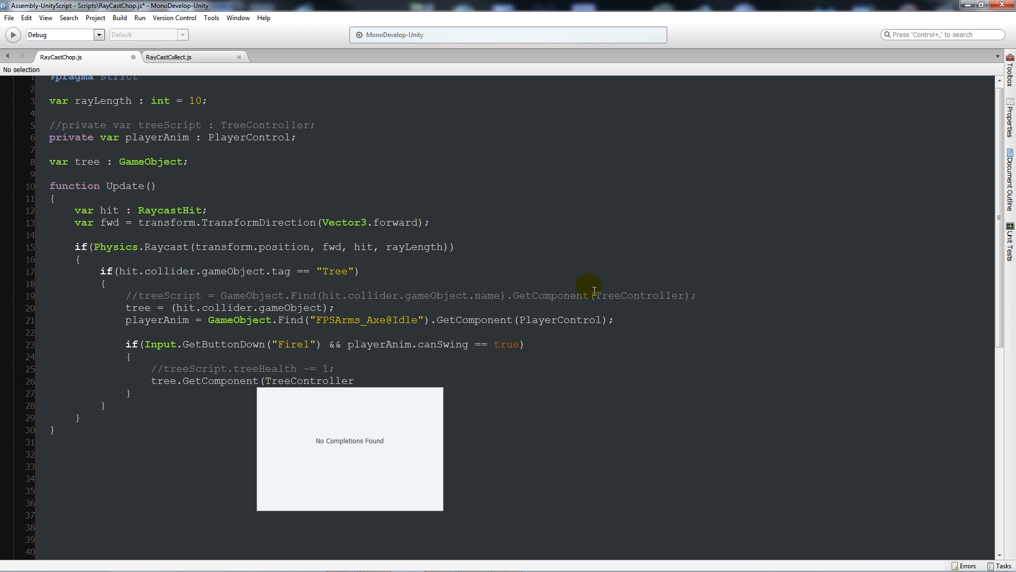
mouse_move(456, 343)
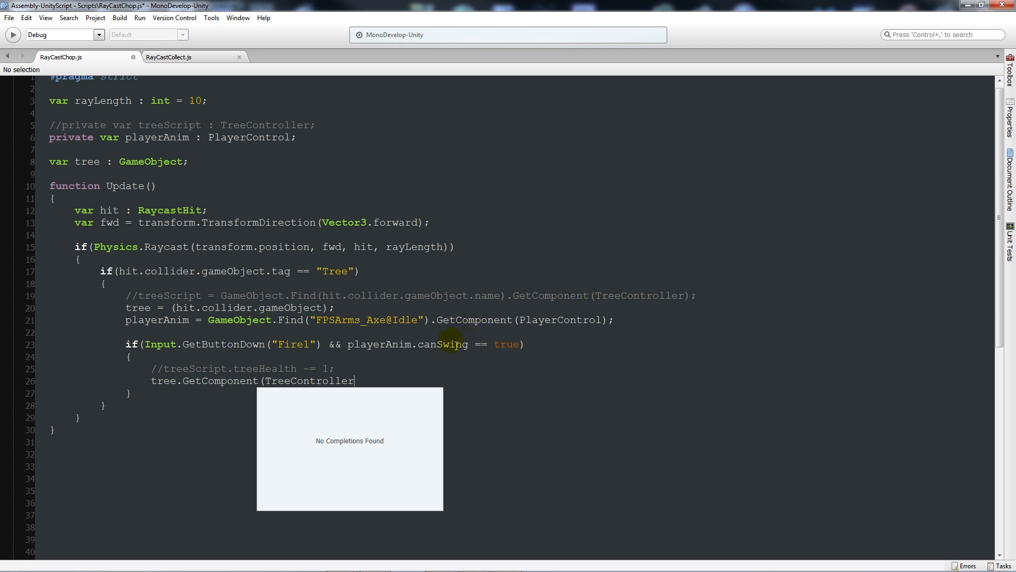
text().)
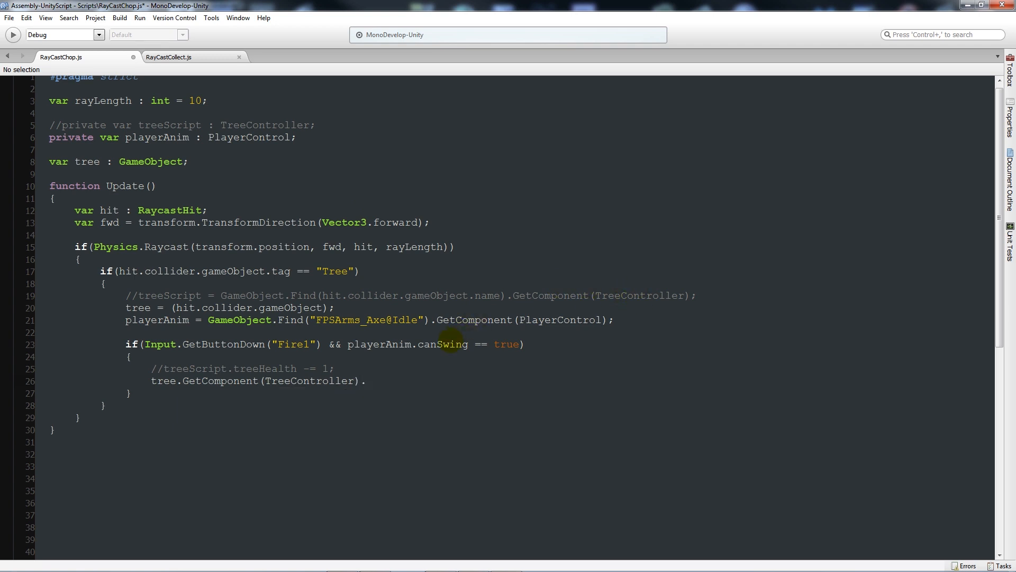
text(treeHealth)
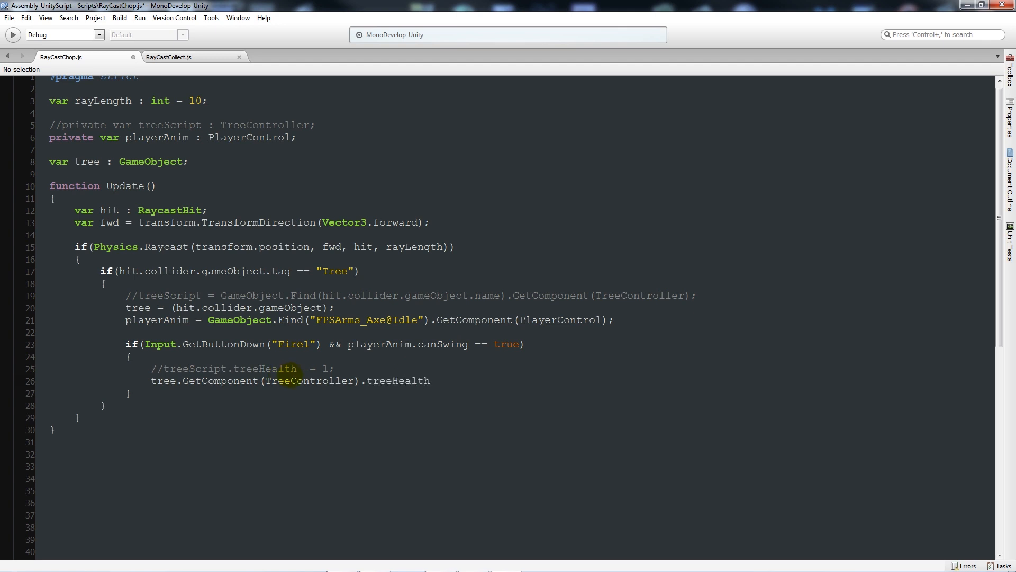
text(-= 1;)
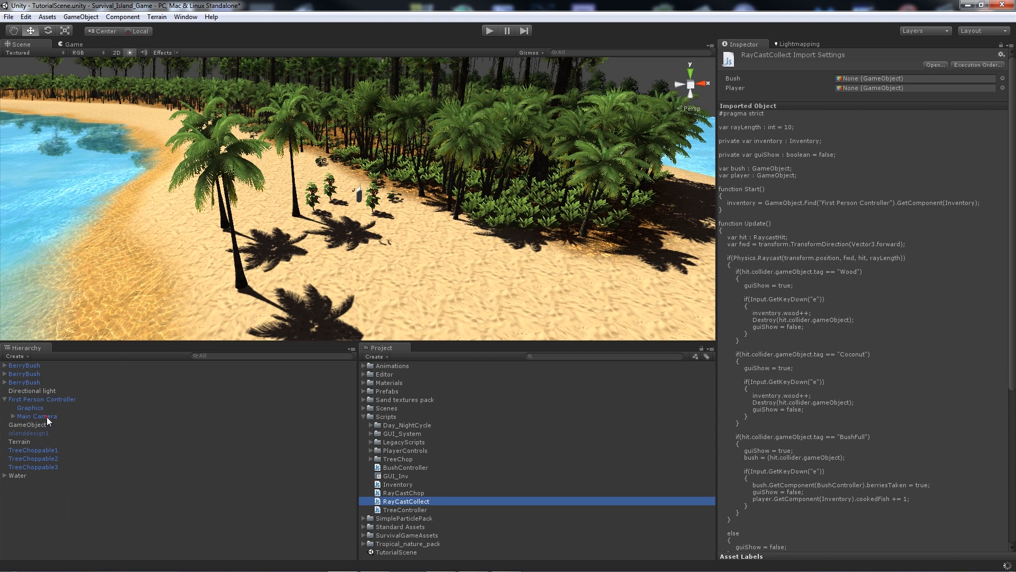
- Inspect Main Camera's Ray Cast Chop settings (Ray Length 10, empty Tree field)
click(37, 415)
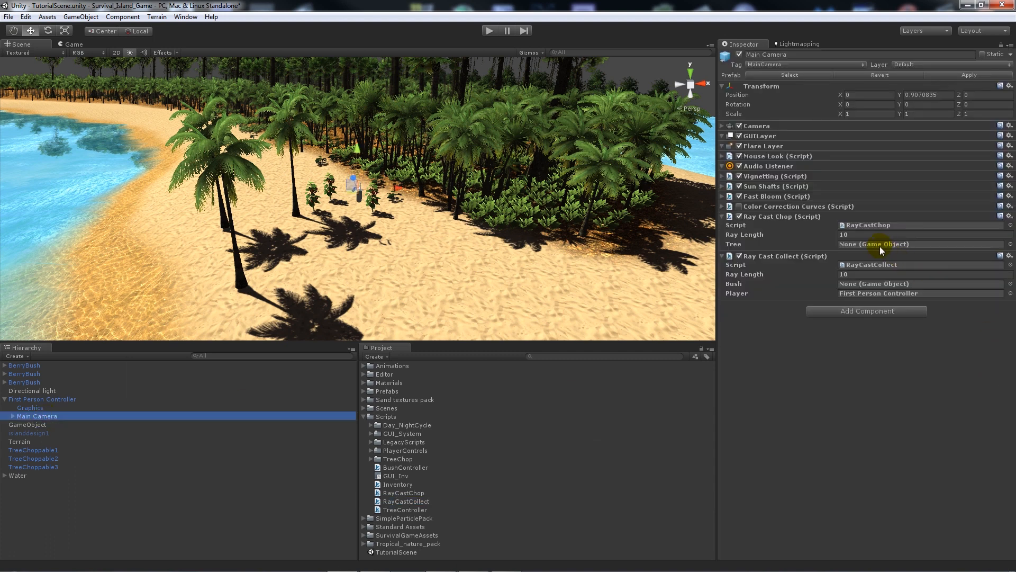
mouse_move(843, 248)
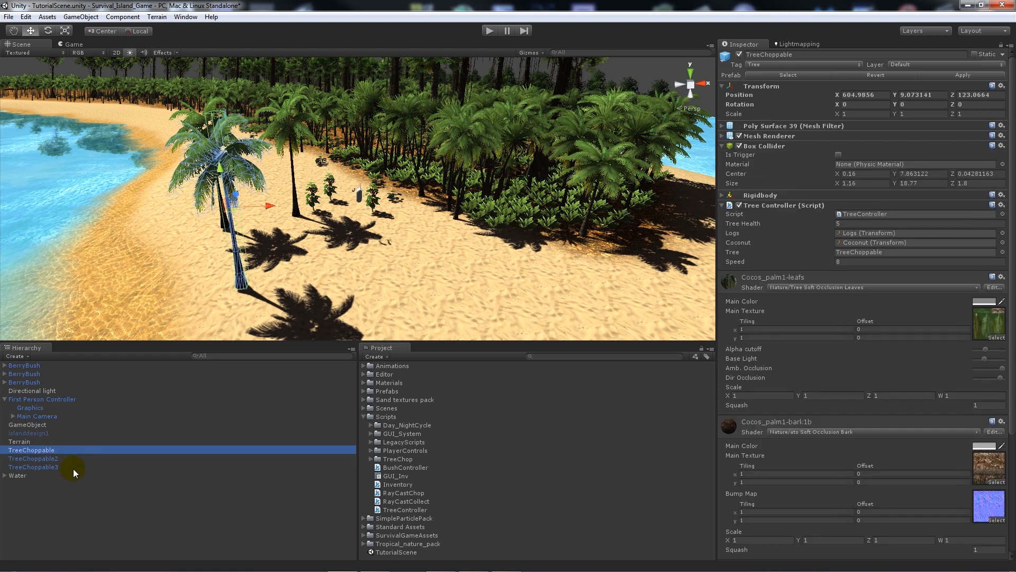
- Rename the second and third palm trees to TreeChoppable and set their Tree Health to 1
click(33, 459)
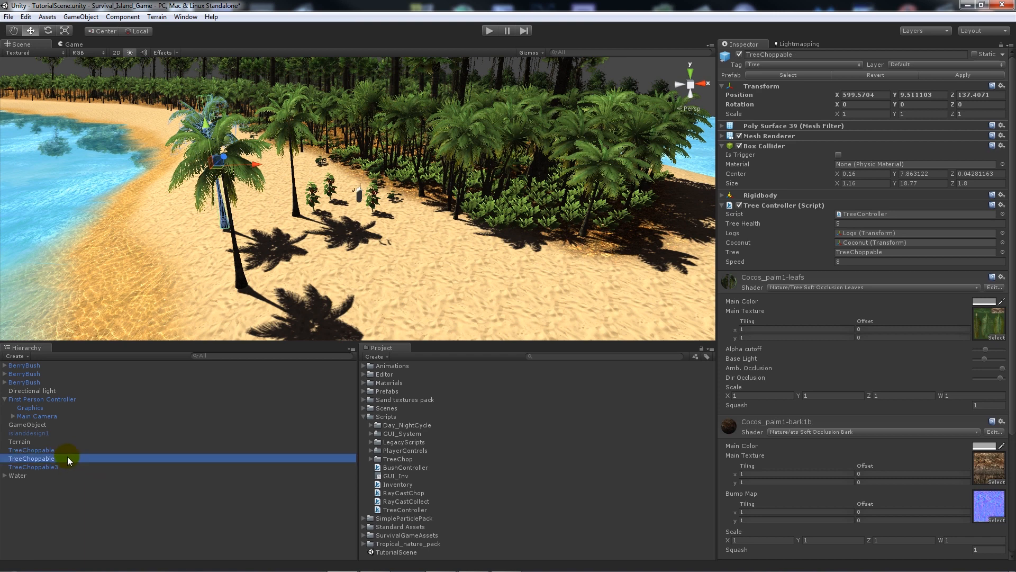
click(32, 467)
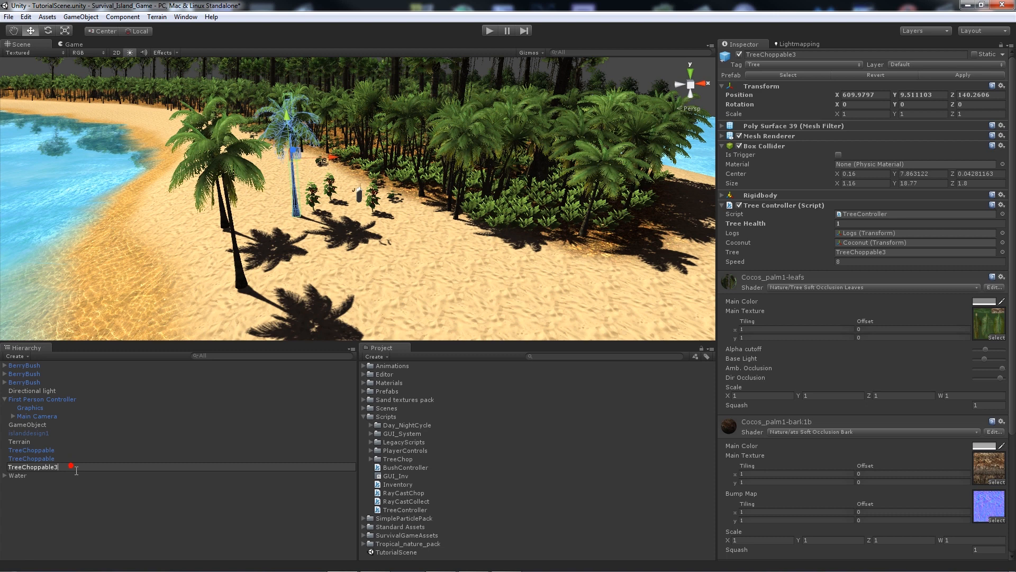
click(30, 458)
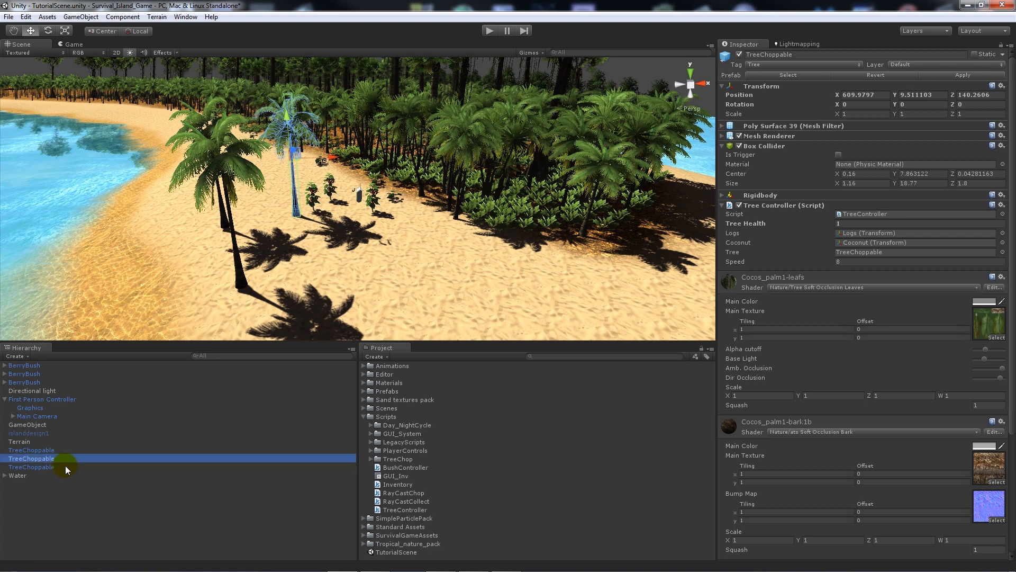
click(30, 450)
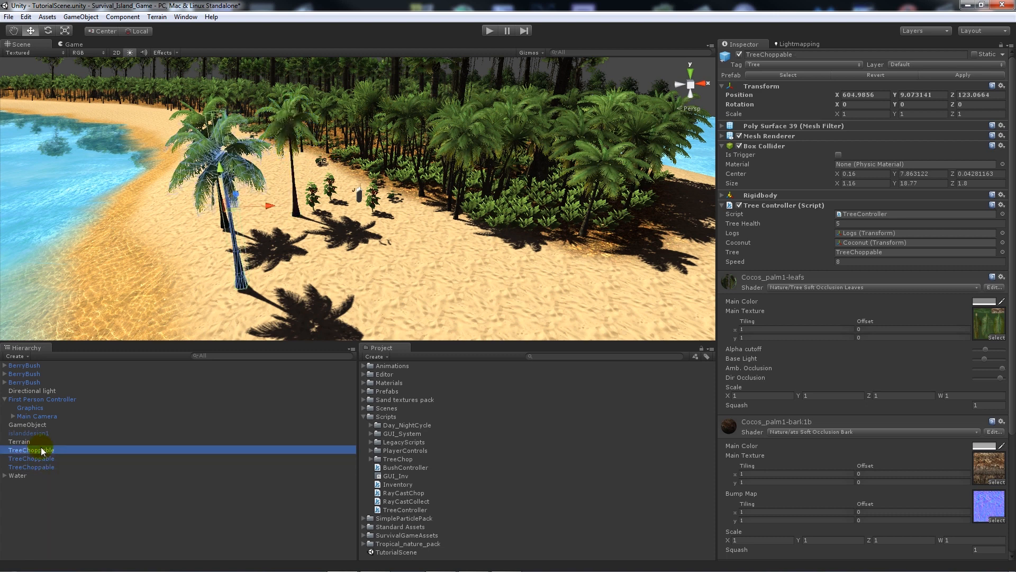
click(843, 224)
text(1)
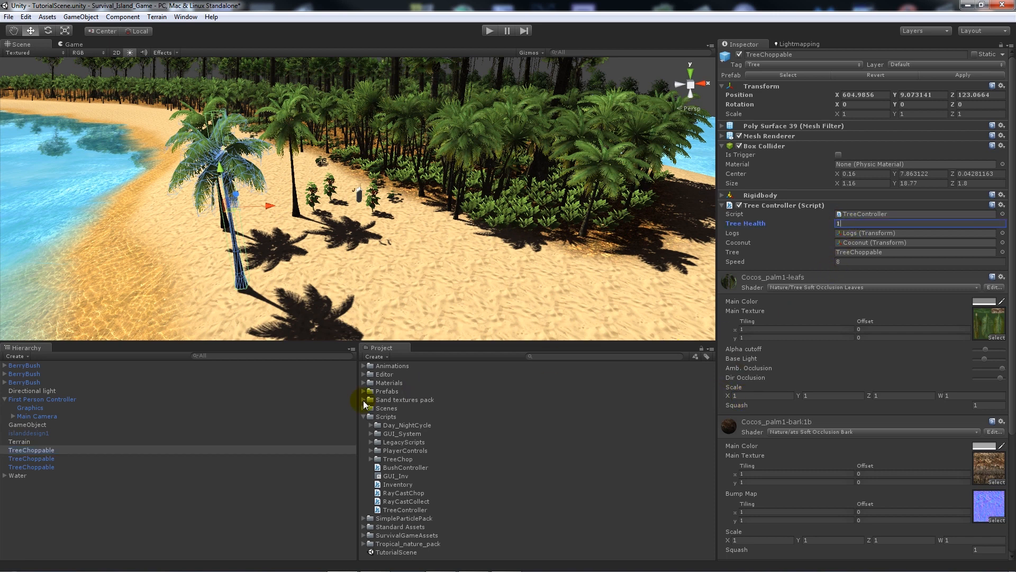
click(30, 458)
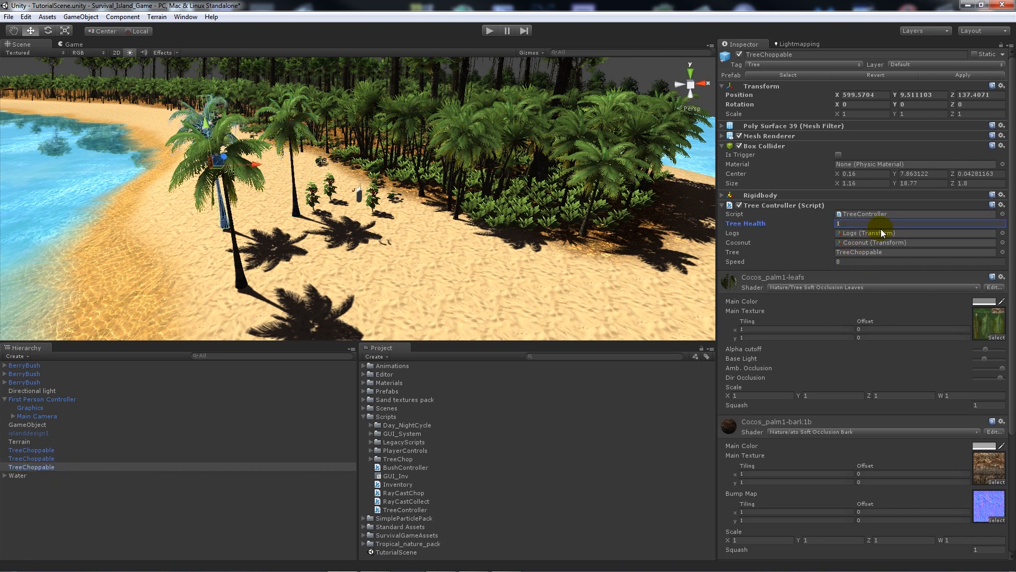
mouse_move(217, 389)
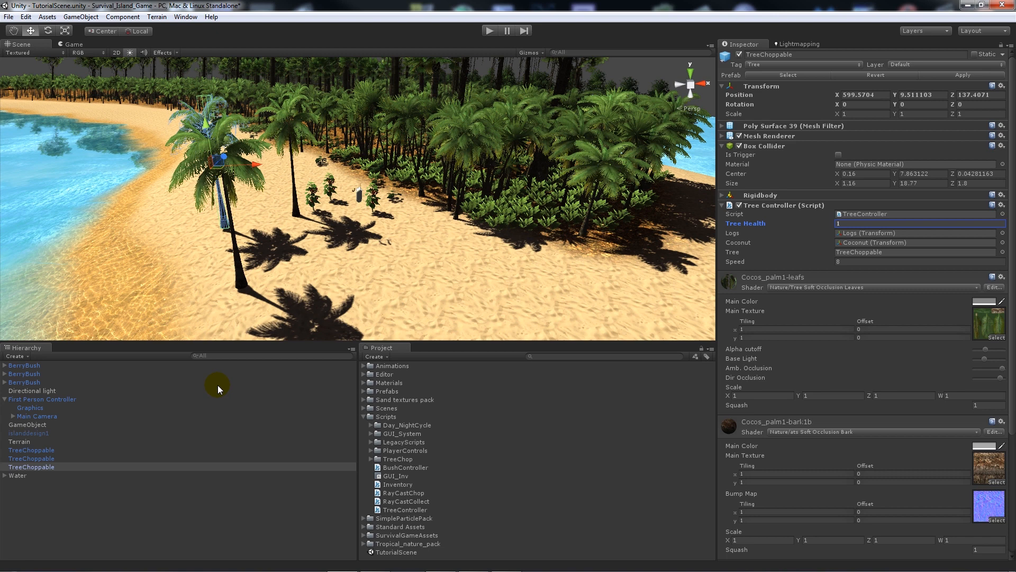
mouse_move(19, 483)
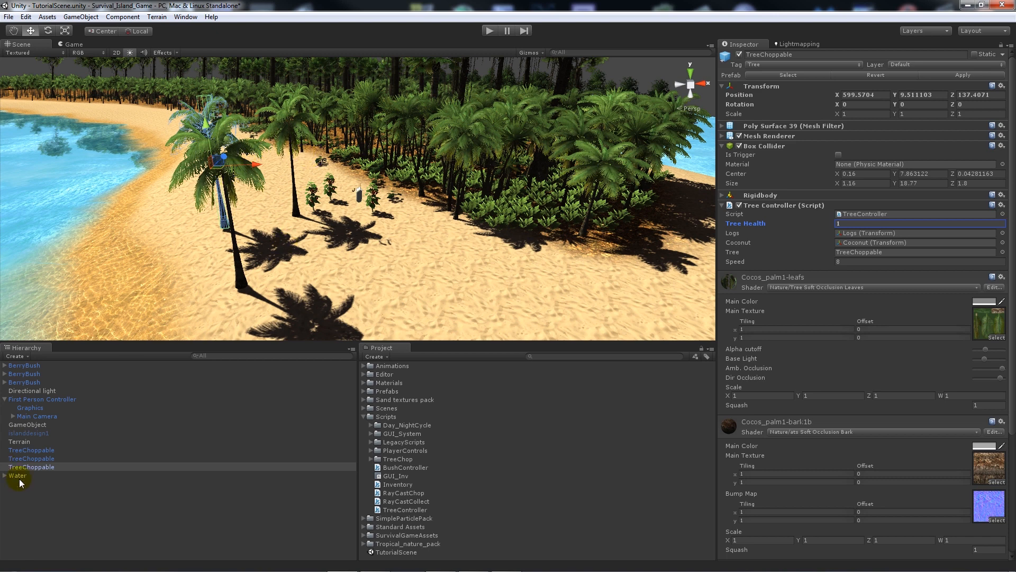
click(31, 450)
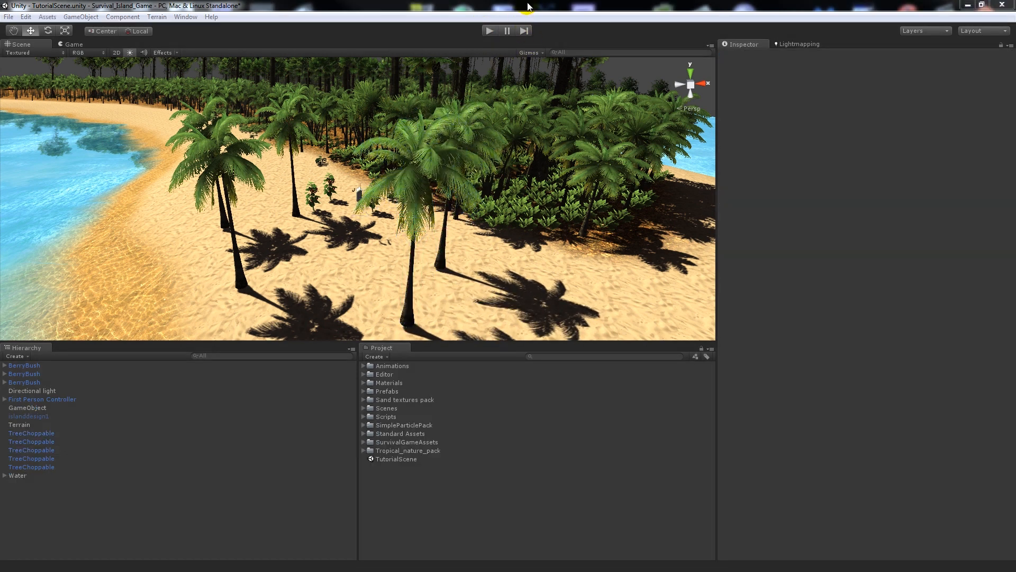
- Play the scene to test chopping the TreeChoppable trees
click(489, 31)
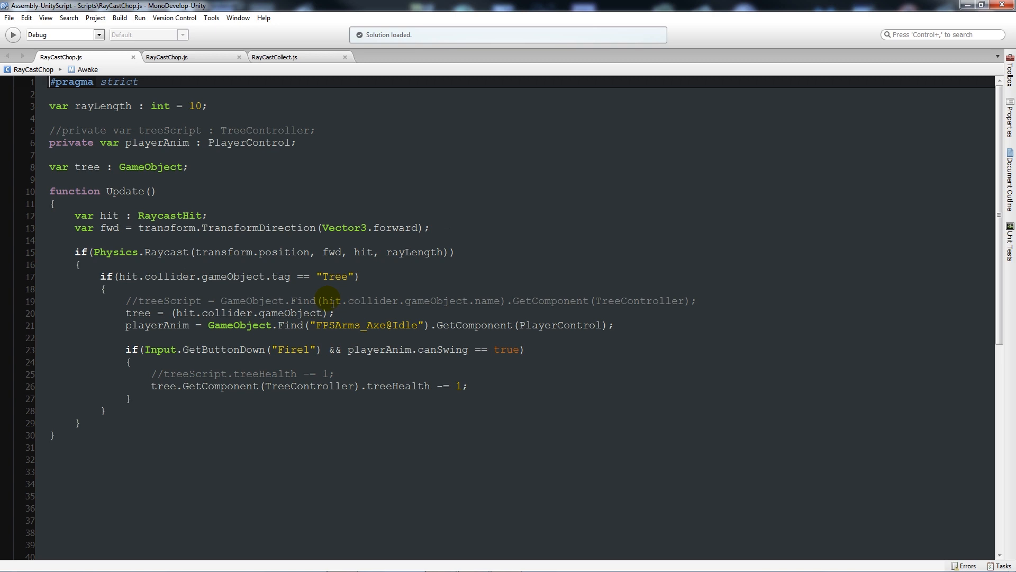
mouse_move(159, 166)
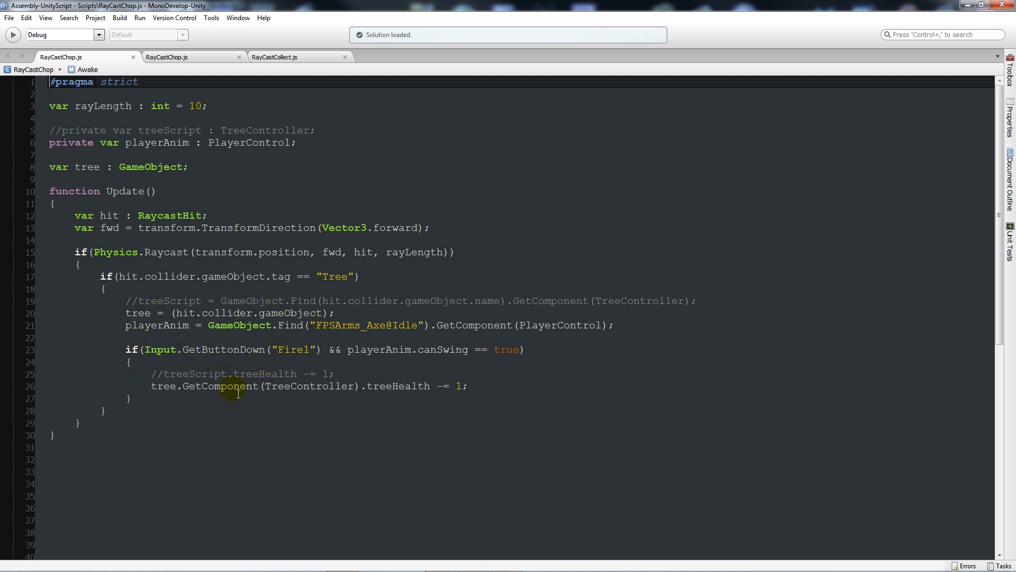
mouse_move(282, 374)
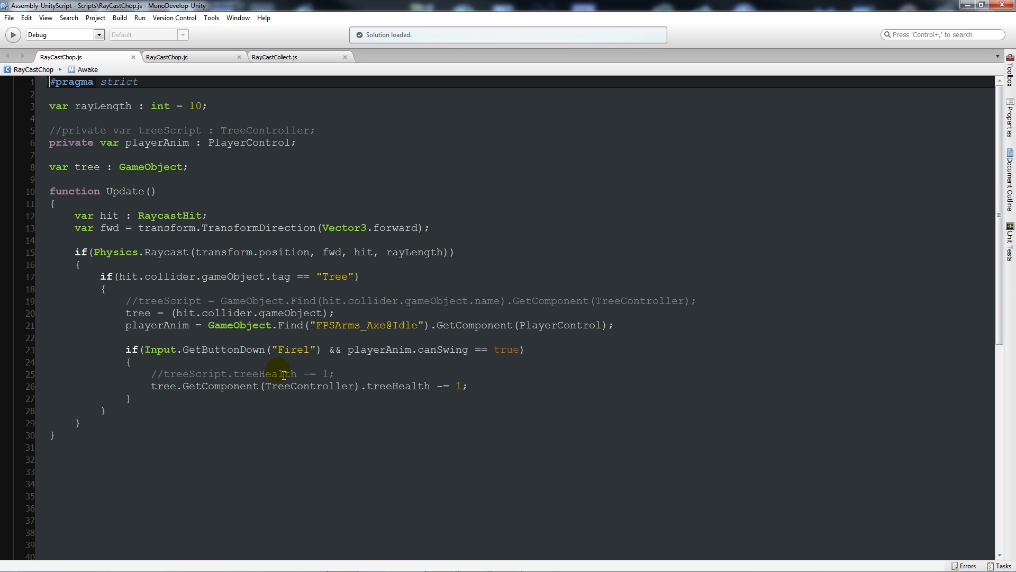